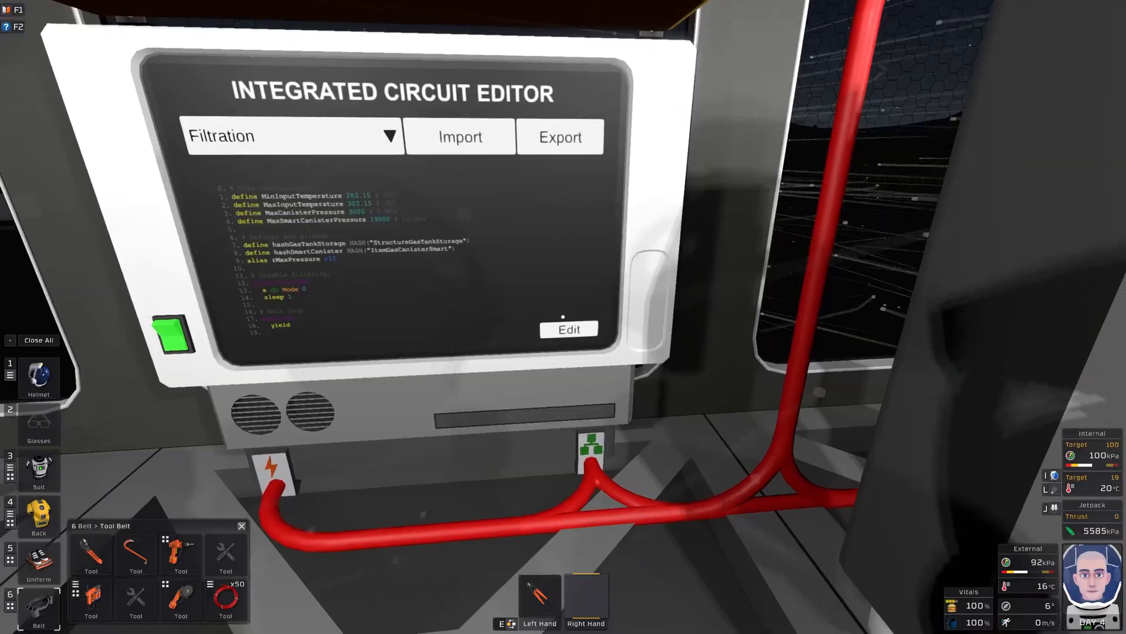
Bring up the Filtration script source in the Edit Script window.
{"action": "left_click", "coordinate": [569, 328]}
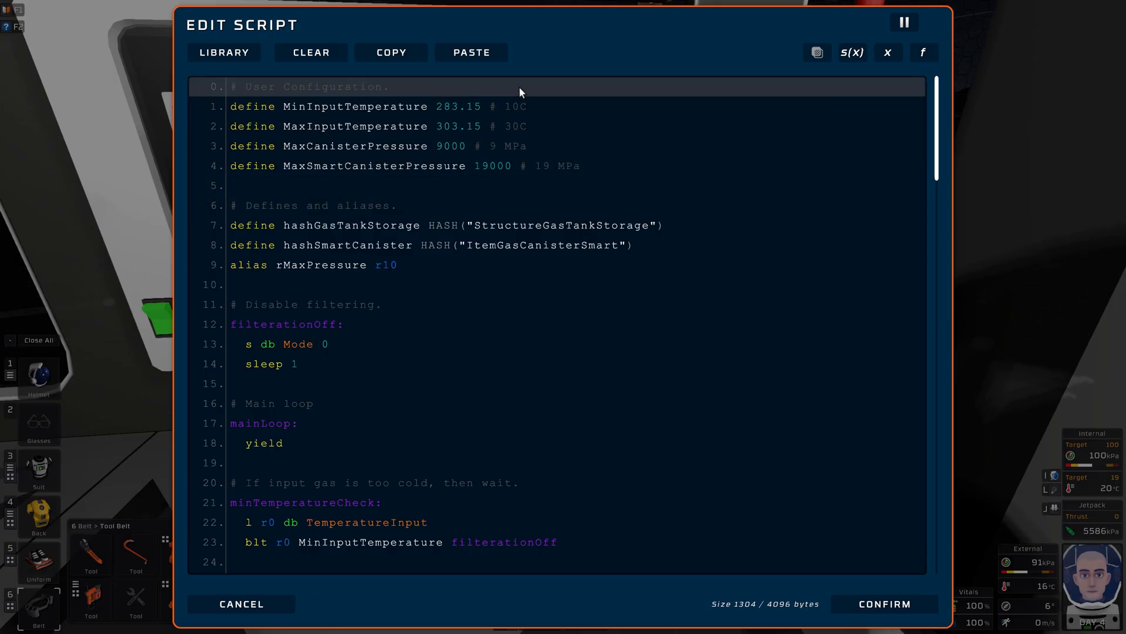
{"action": "mouse_move", "coordinate": [544, 97]}
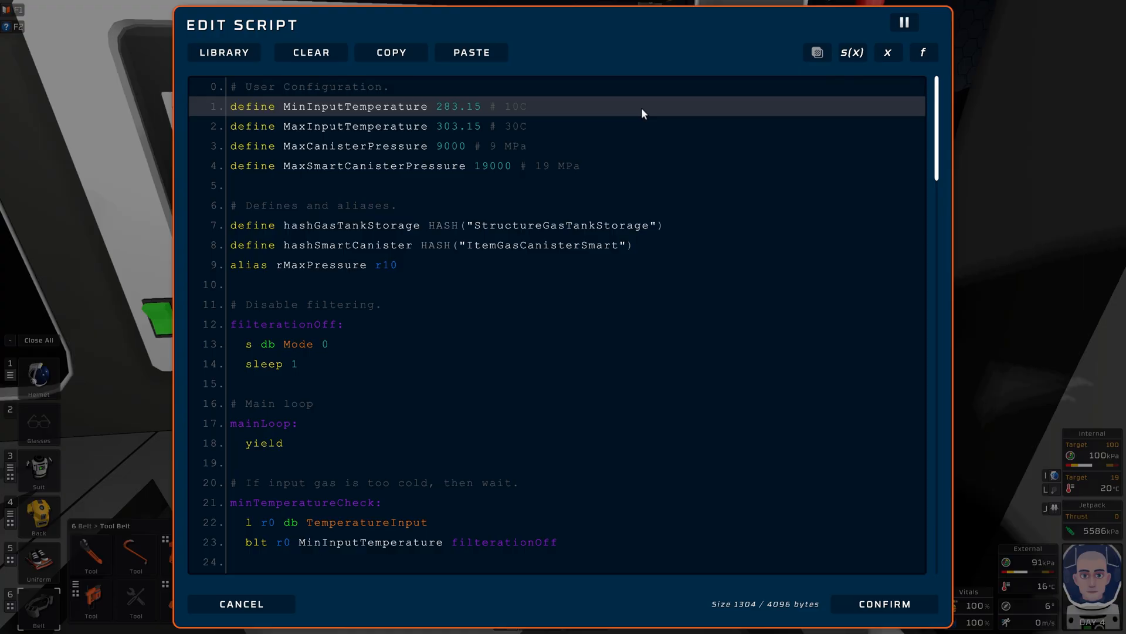
{"action": "left_click", "coordinate": [552, 86]}
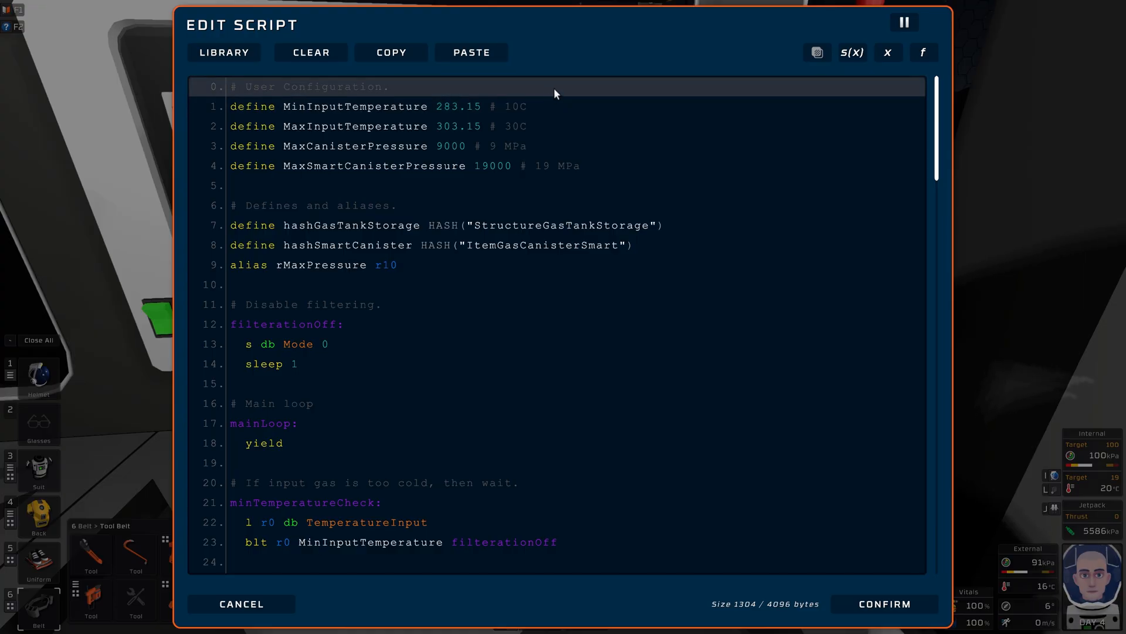
{"action": "left_click", "coordinate": [405, 107]}
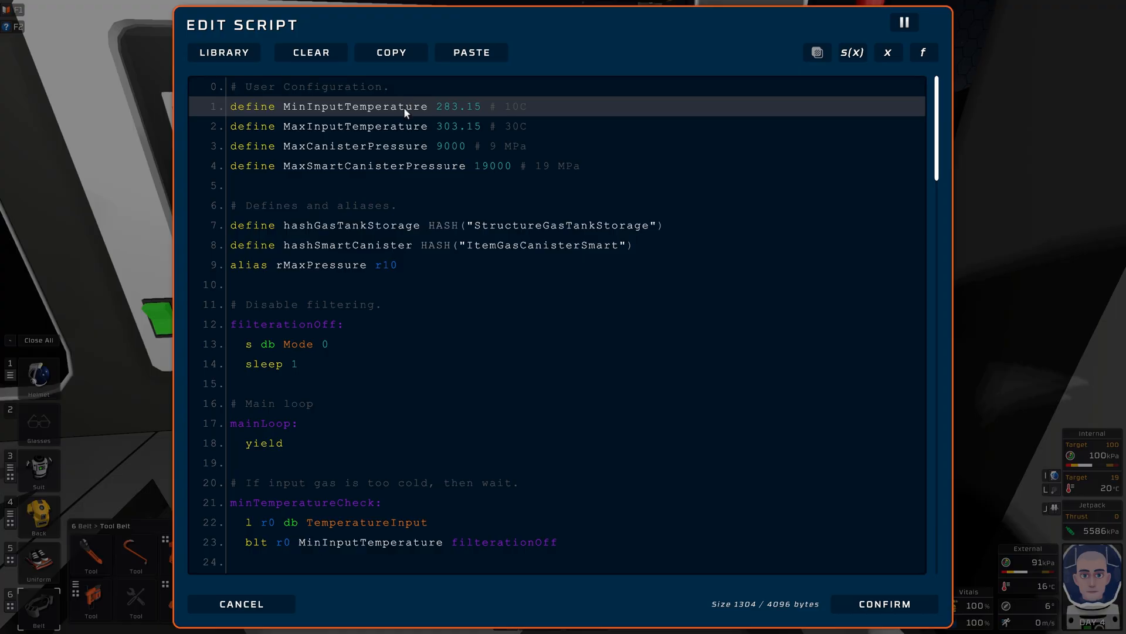
{"action": "mouse_move", "coordinate": [599, 104]}
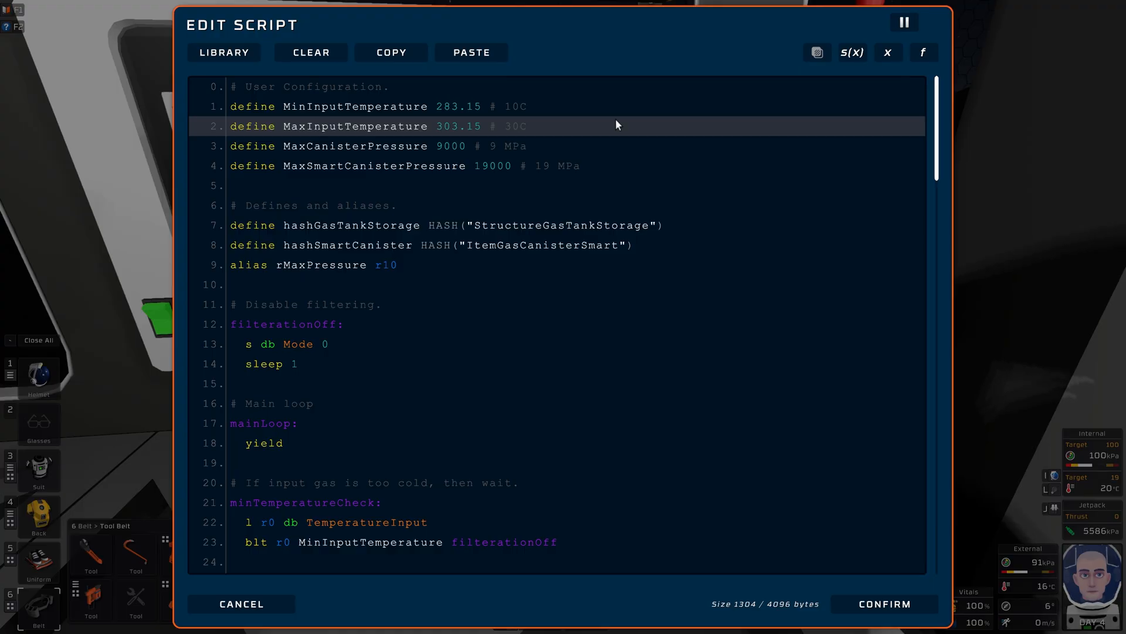
{"action": "mouse_move", "coordinate": [603, 129]}
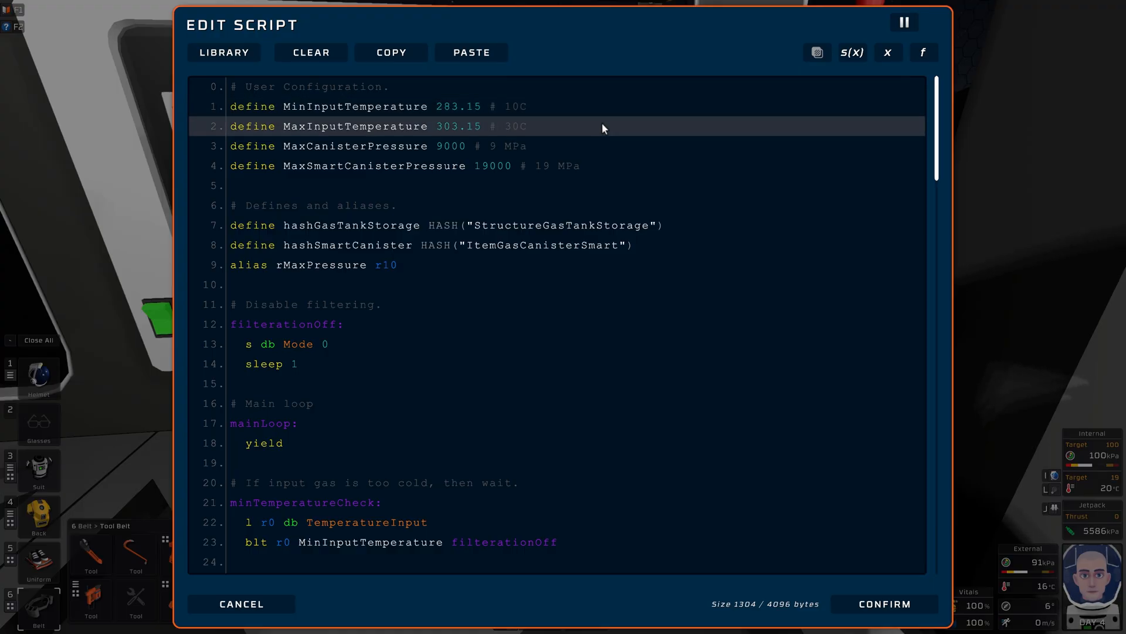
{"action": "mouse_move", "coordinate": [535, 134]}
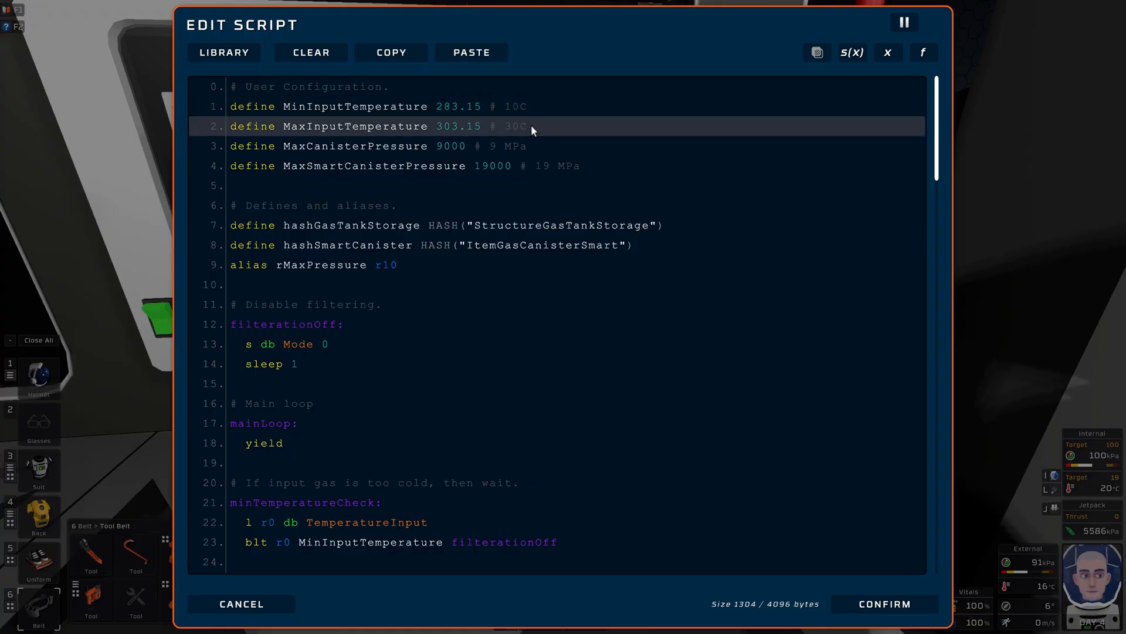
{"action": "left_click", "coordinate": [370, 166]}
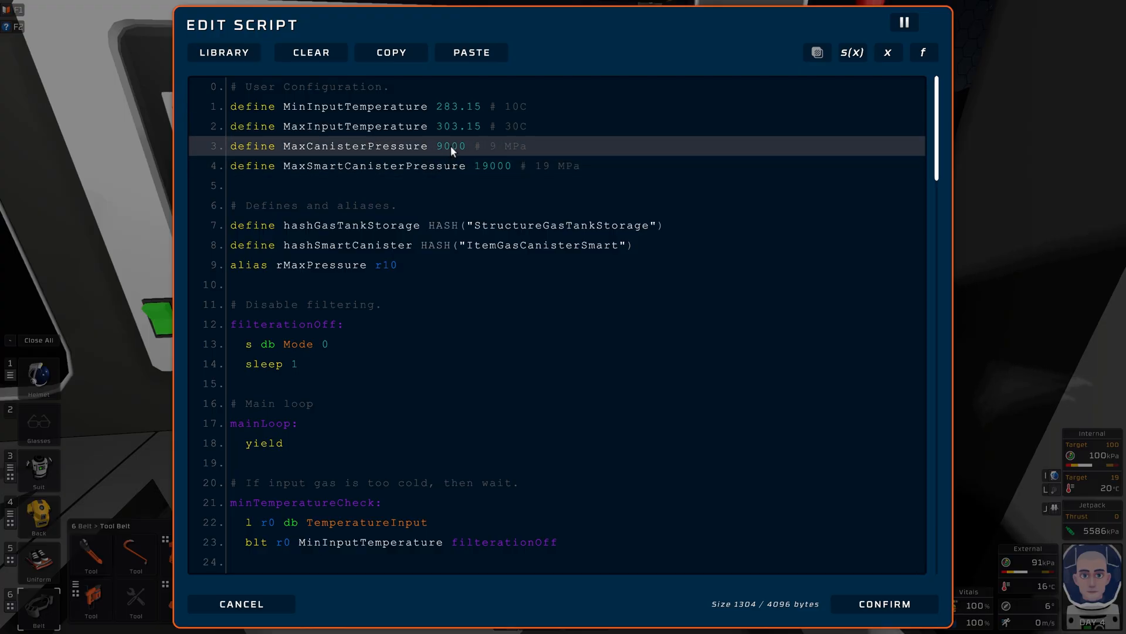
{"action": "left_click", "coordinate": [470, 166]}
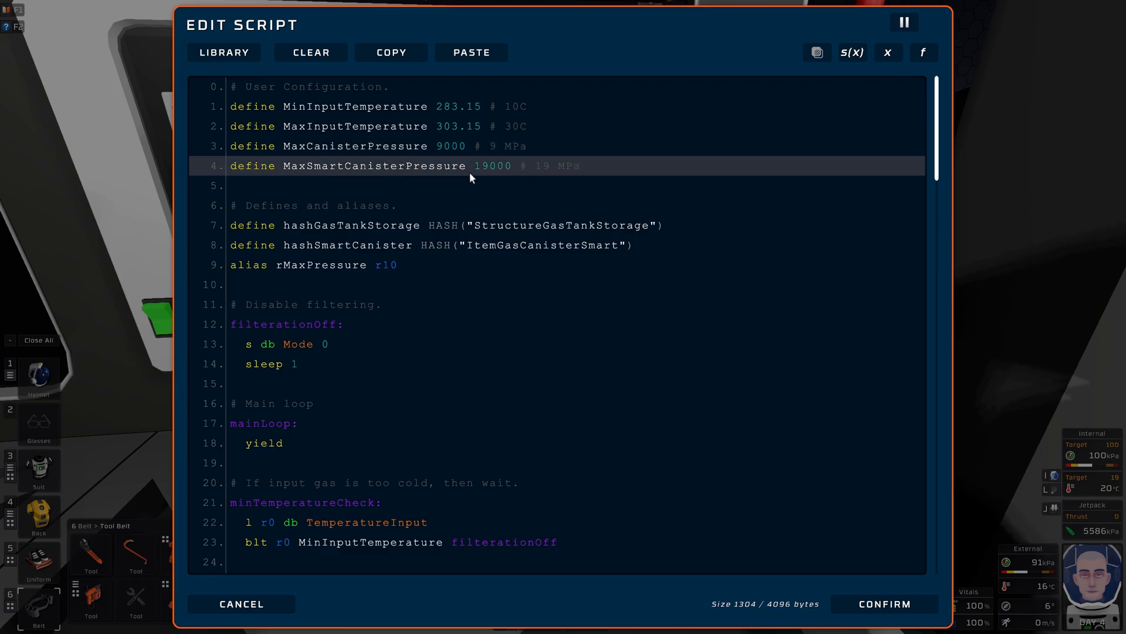
{"action": "mouse_move", "coordinate": [597, 173]}
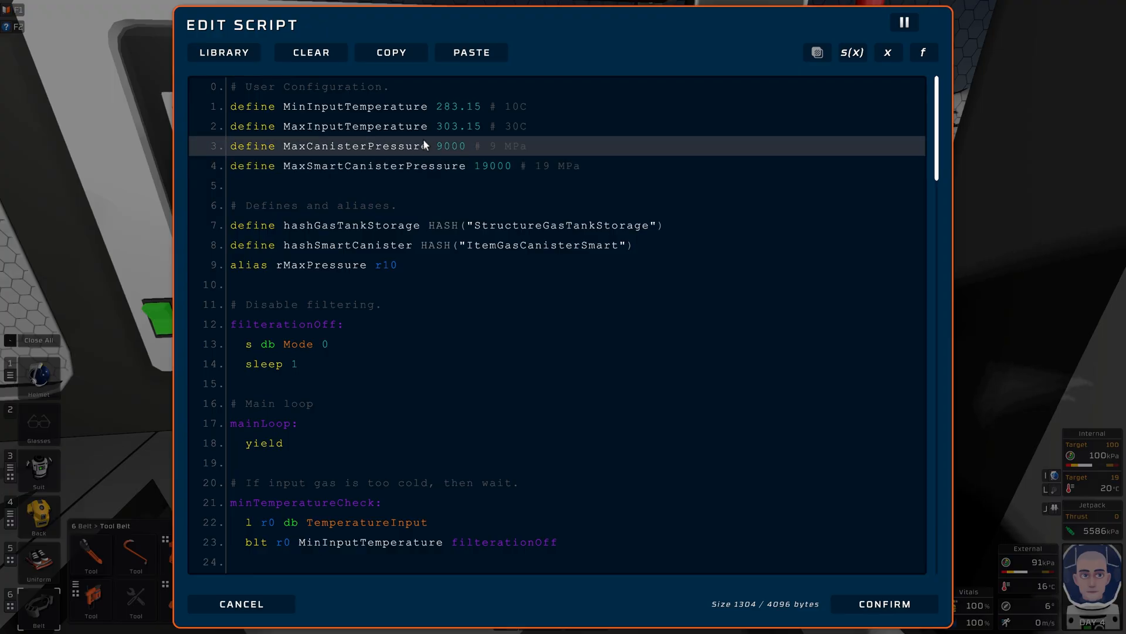
{"action": "left_click", "coordinate": [493, 166]}
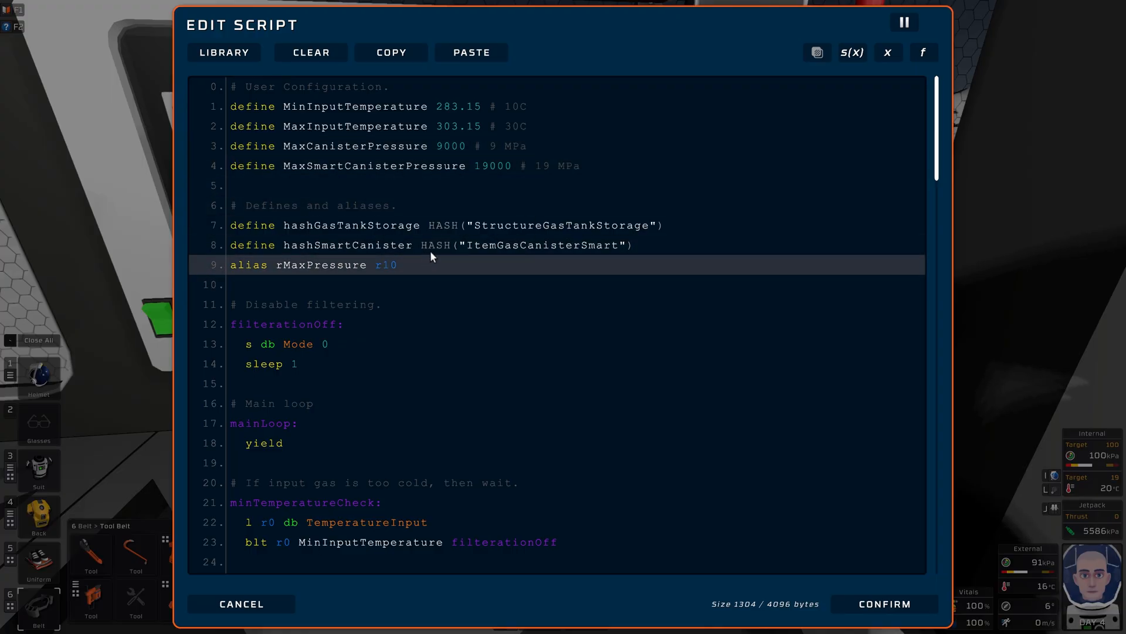
{"action": "left_click", "coordinate": [338, 146]}
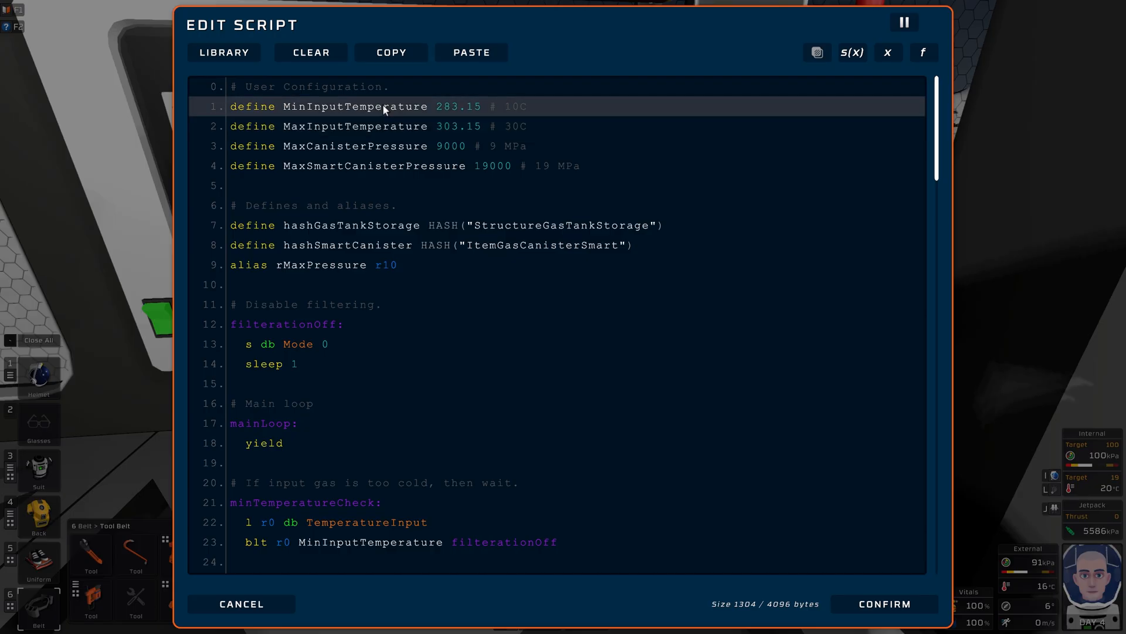
{"action": "left_click", "coordinate": [444, 521]}
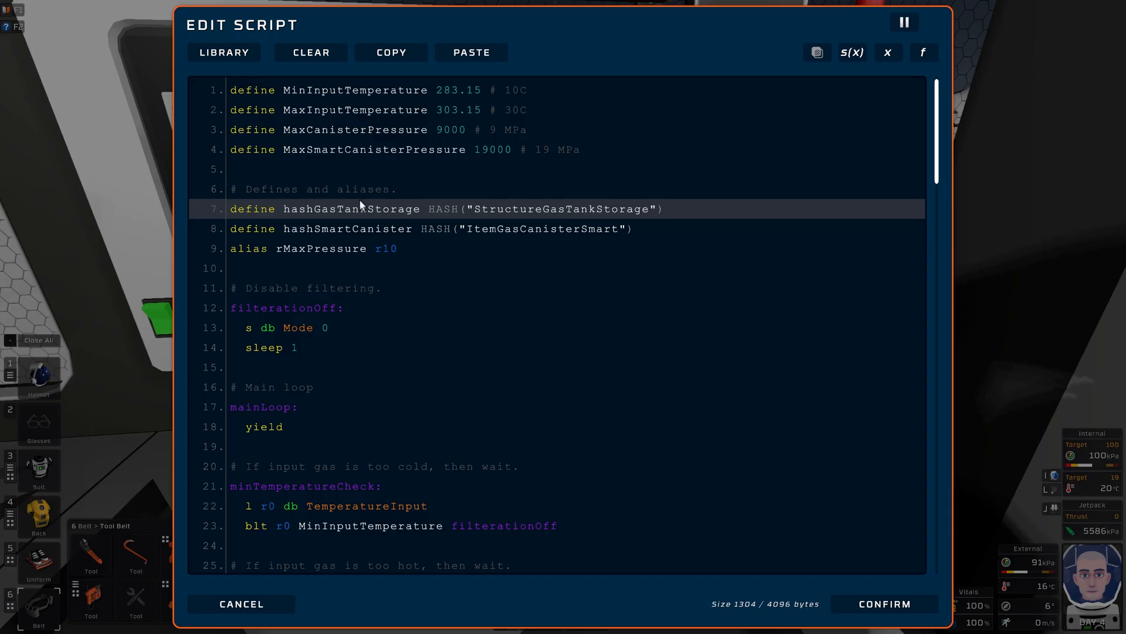
{"action": "mouse_move", "coordinate": [549, 217]}
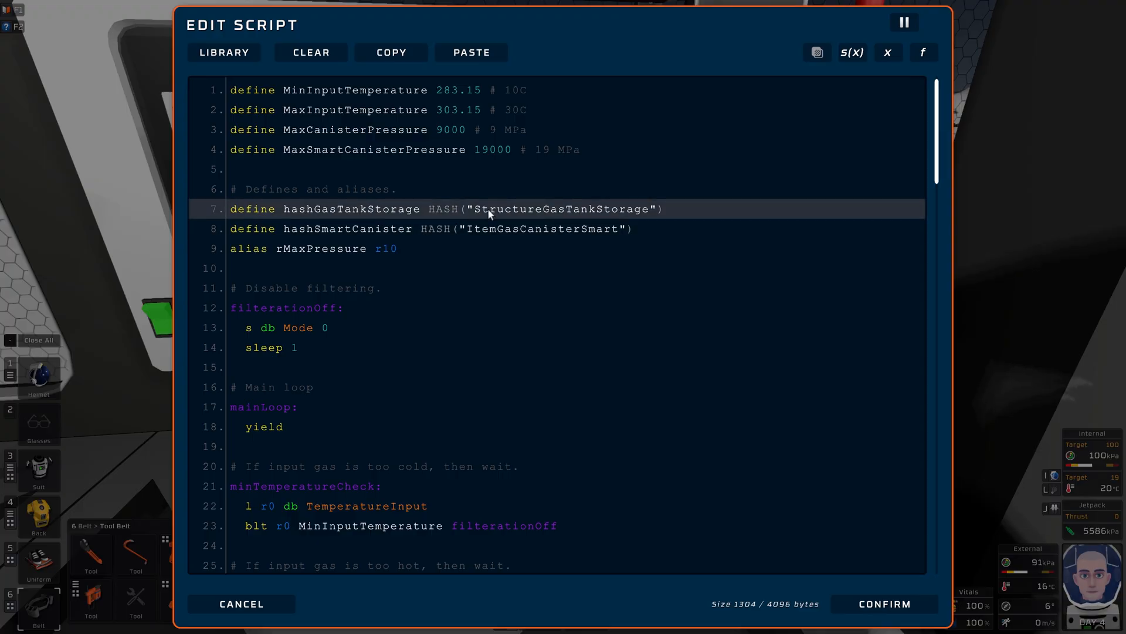
{"action": "left_click", "coordinate": [535, 228]}
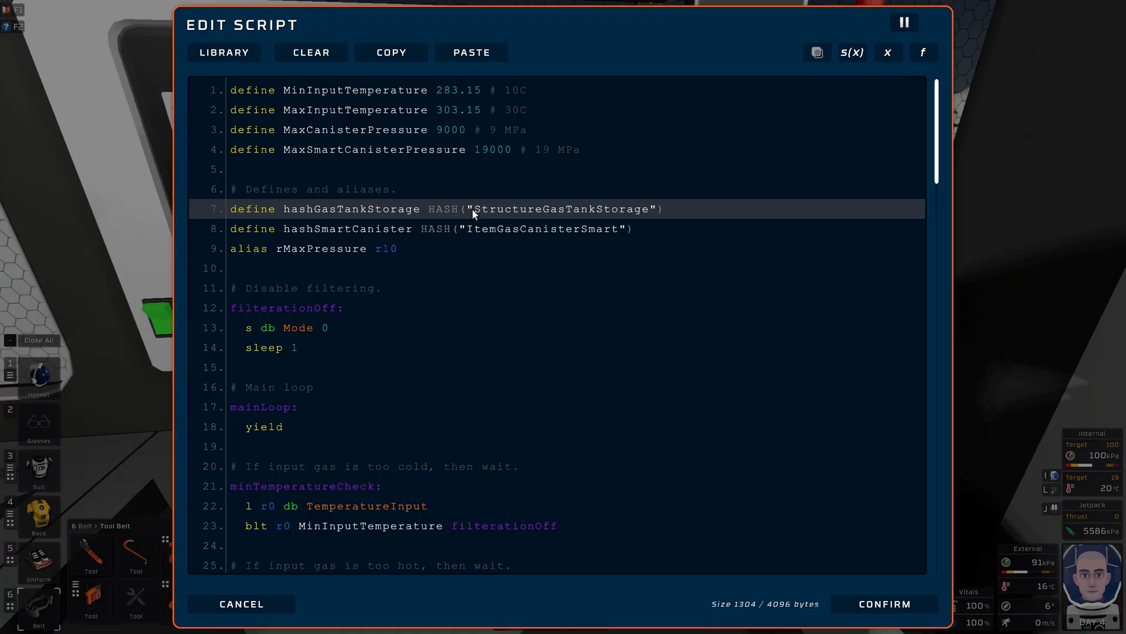
{"action": "mouse_move", "coordinate": [362, 219]}
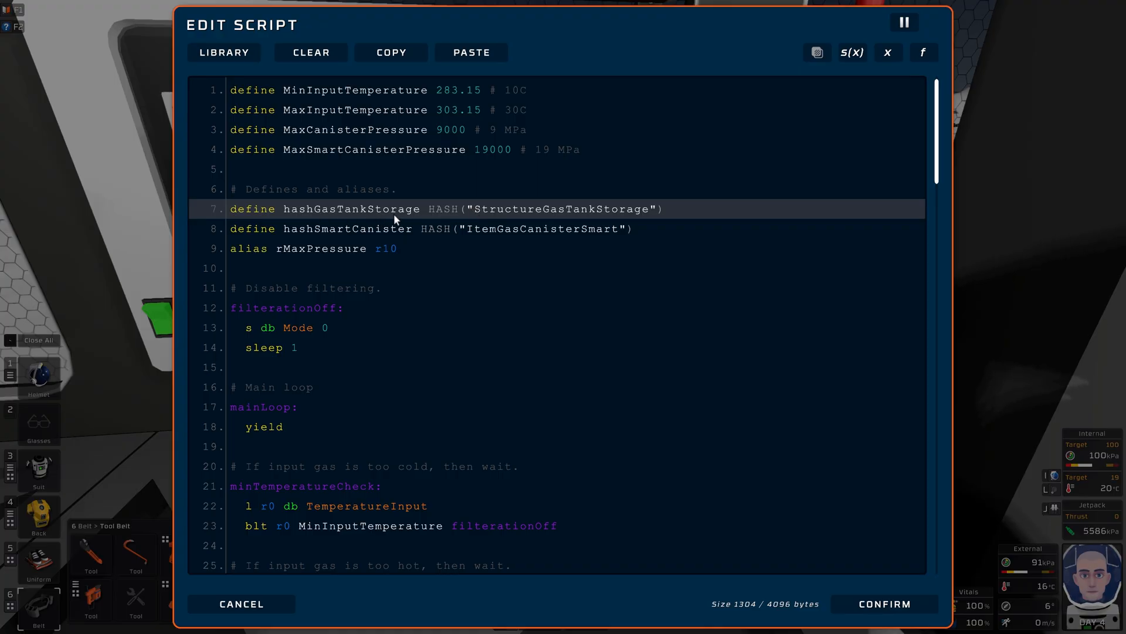
{"action": "left_click", "coordinate": [493, 229]}
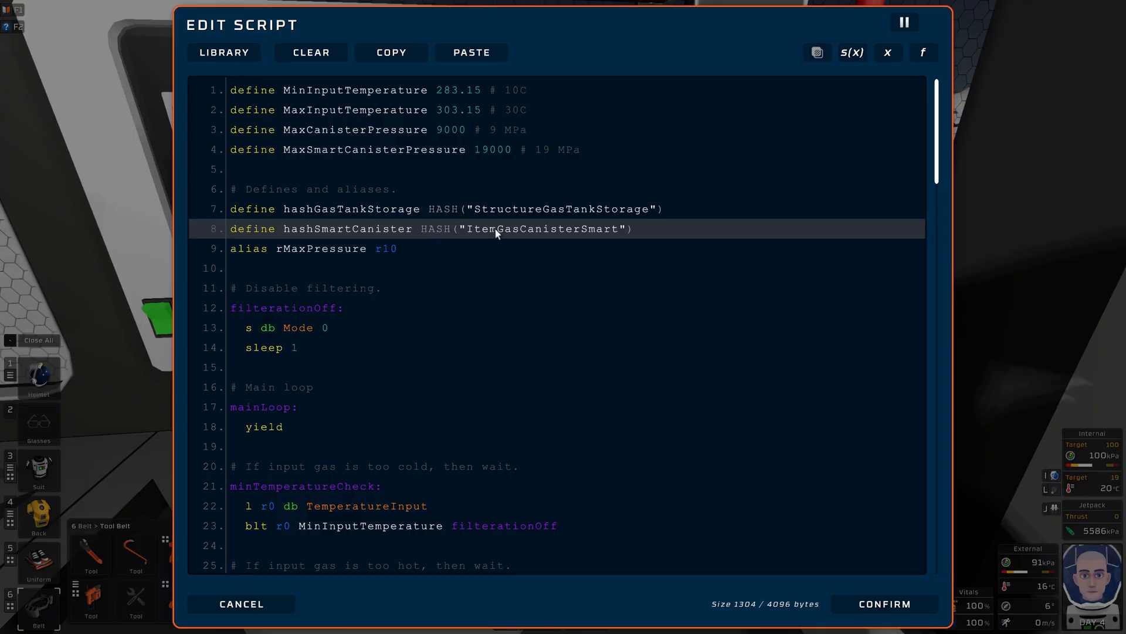
{"action": "left_click", "coordinate": [353, 248]}
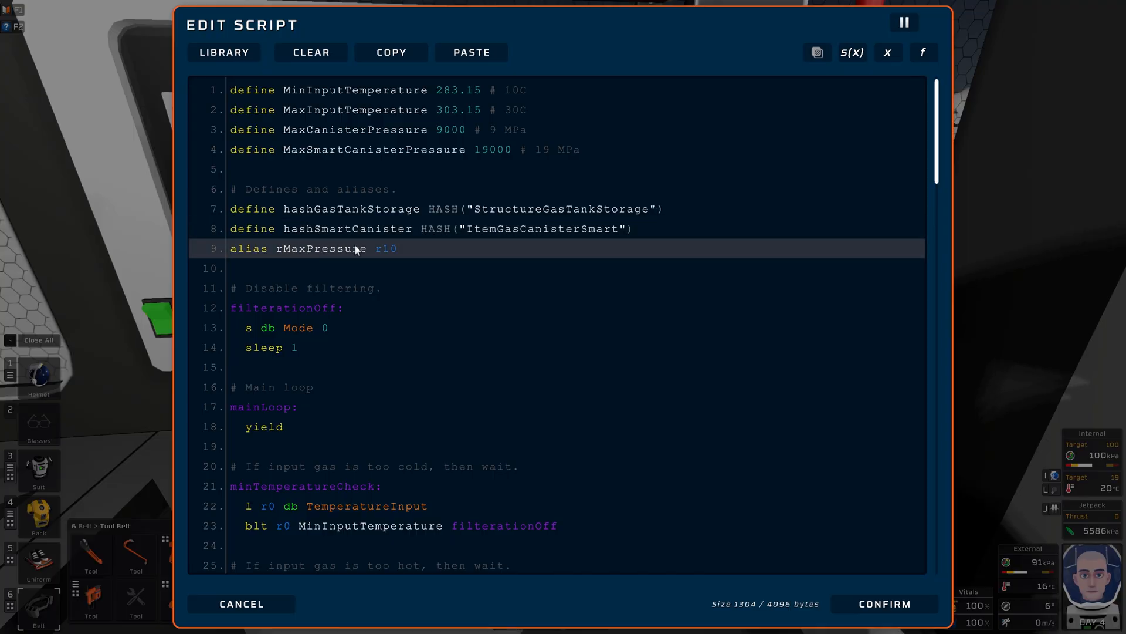
{"action": "mouse_move", "coordinate": [415, 249]}
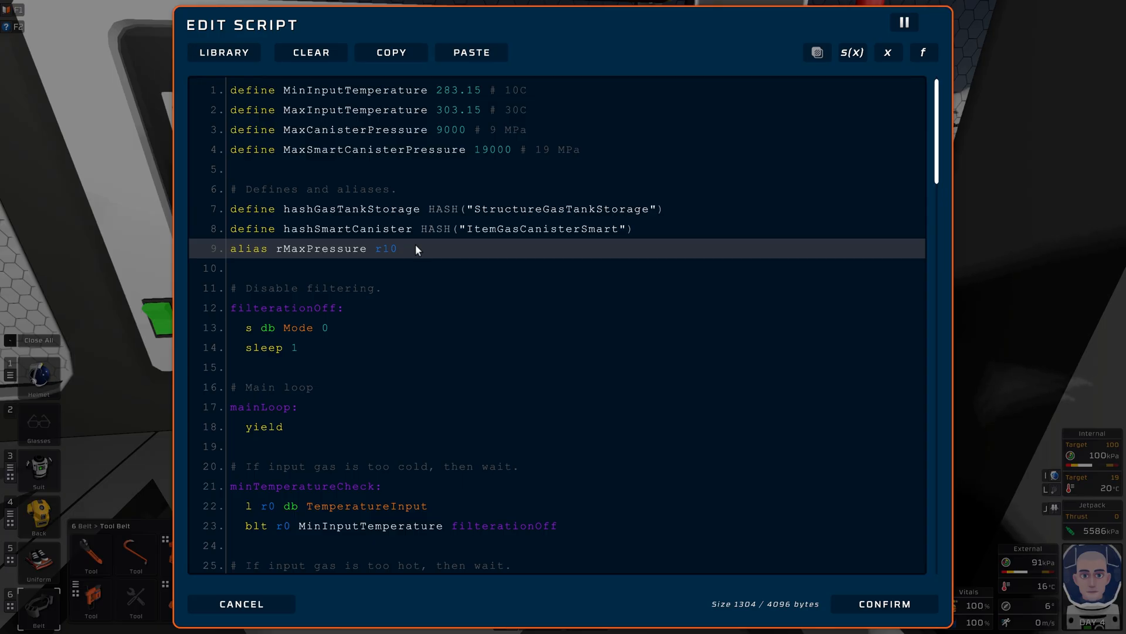
{"action": "left_click", "coordinate": [331, 267]}
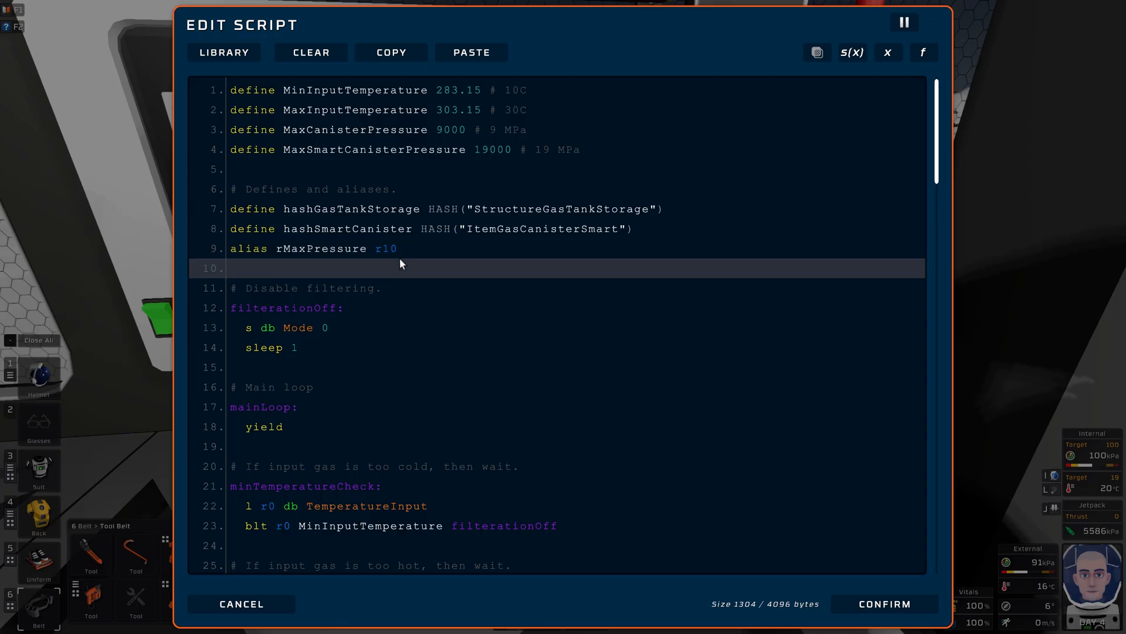
{"action": "mouse_move", "coordinate": [297, 275]}
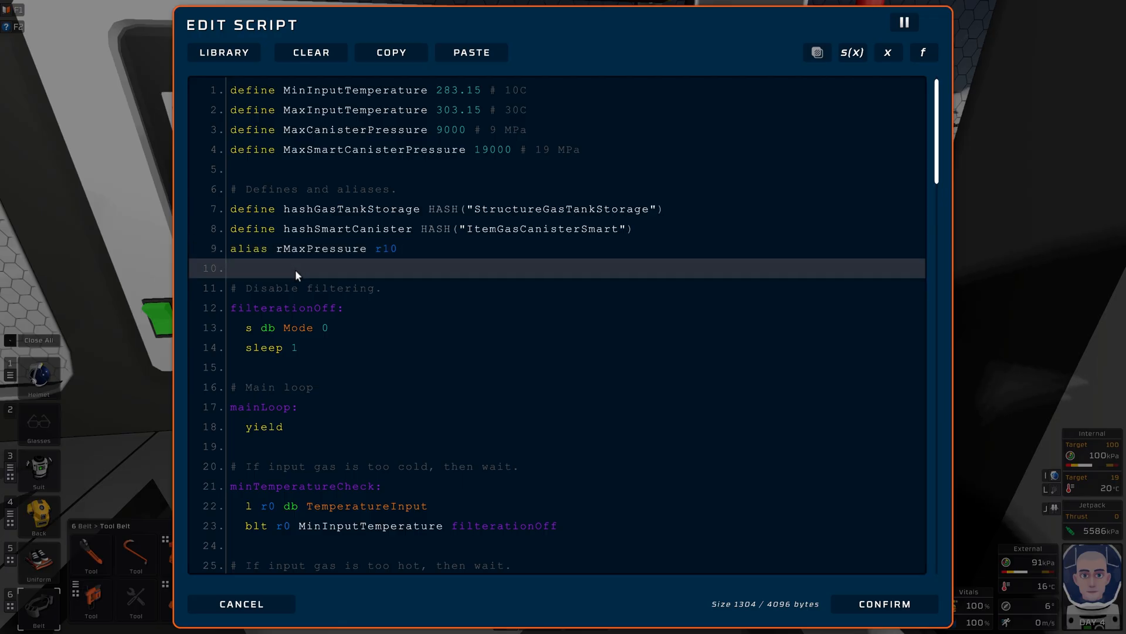
{"action": "left_click", "coordinate": [406, 247]}
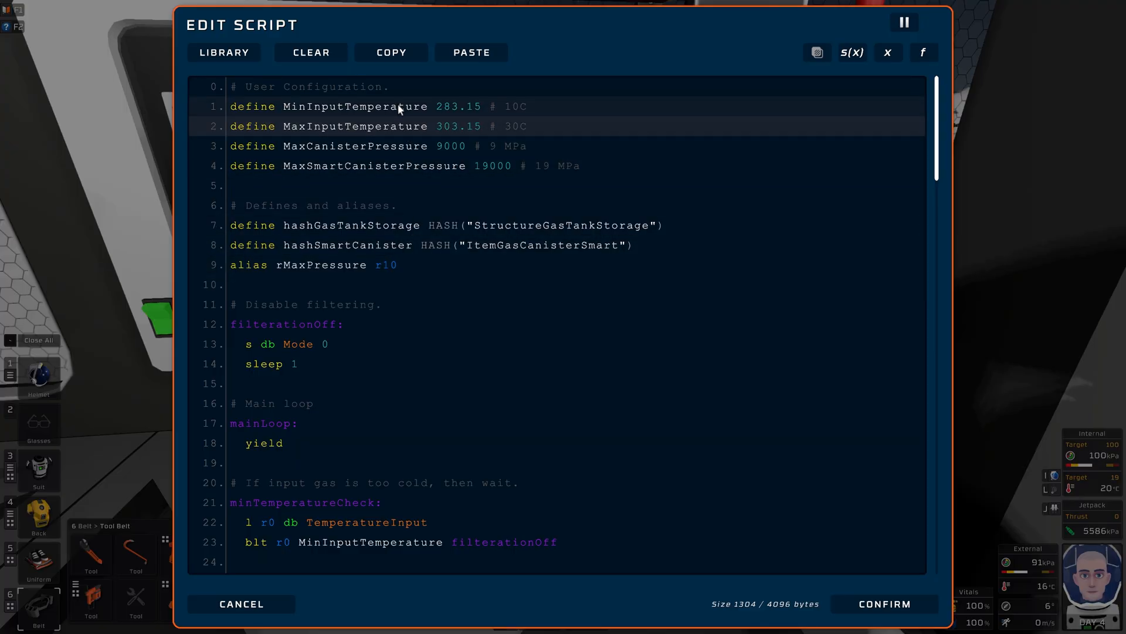
{"action": "scroll", "scroll_direction": "down", "scroll_amount": 3}
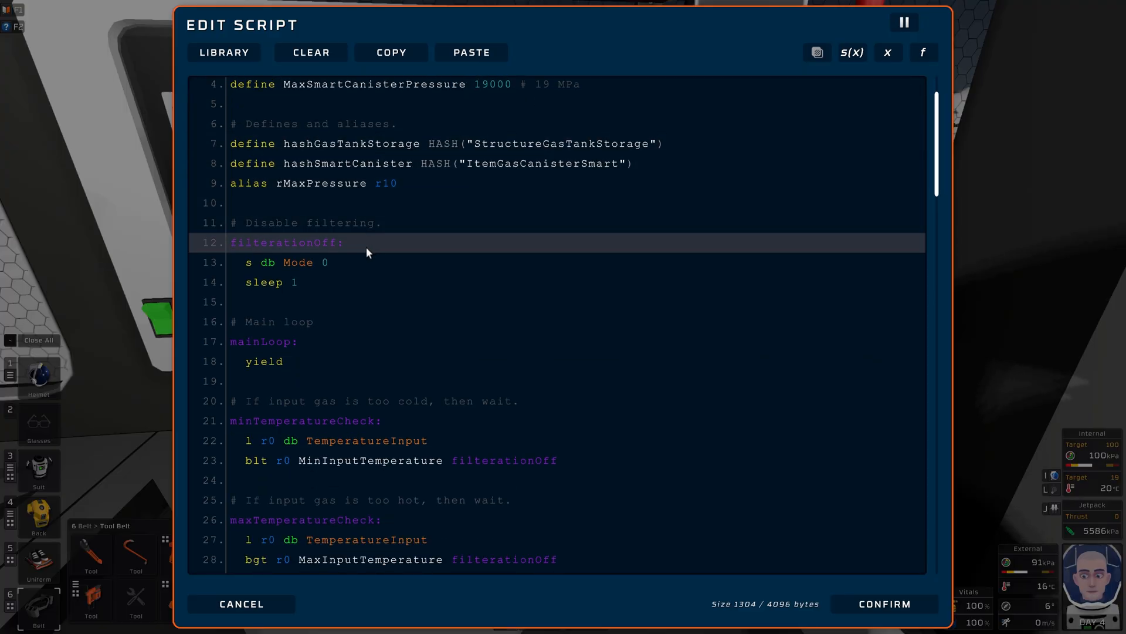
{"action": "left_click", "coordinate": [366, 261]}
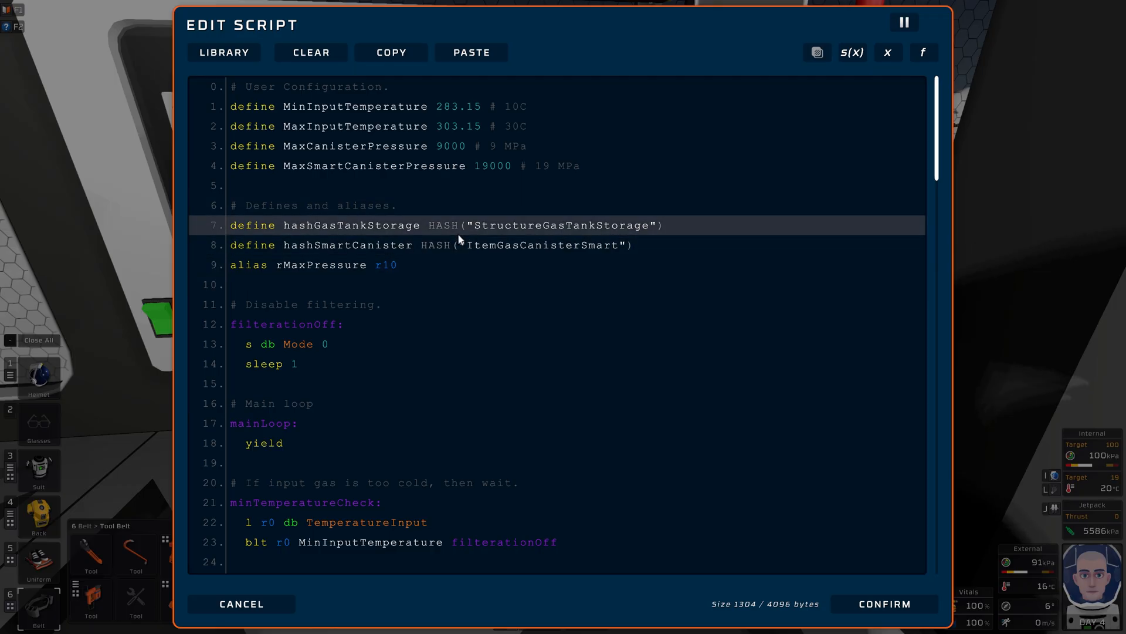
{"action": "scroll", "scroll_direction": "down", "scroll_amount": 3}
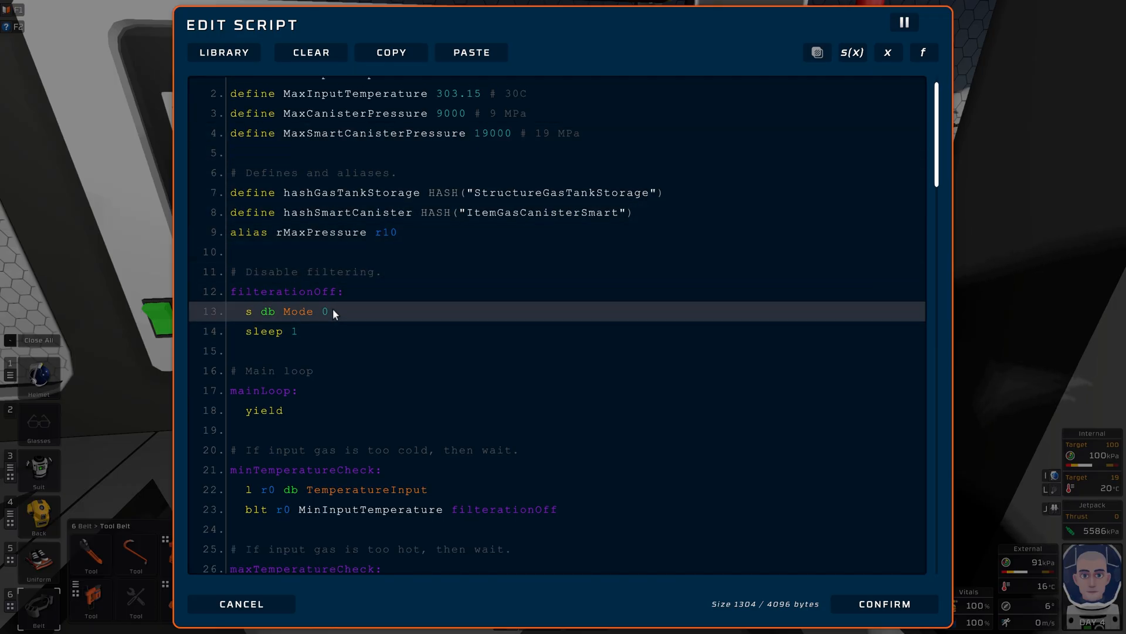
{"action": "mouse_move", "coordinate": [350, 316]}
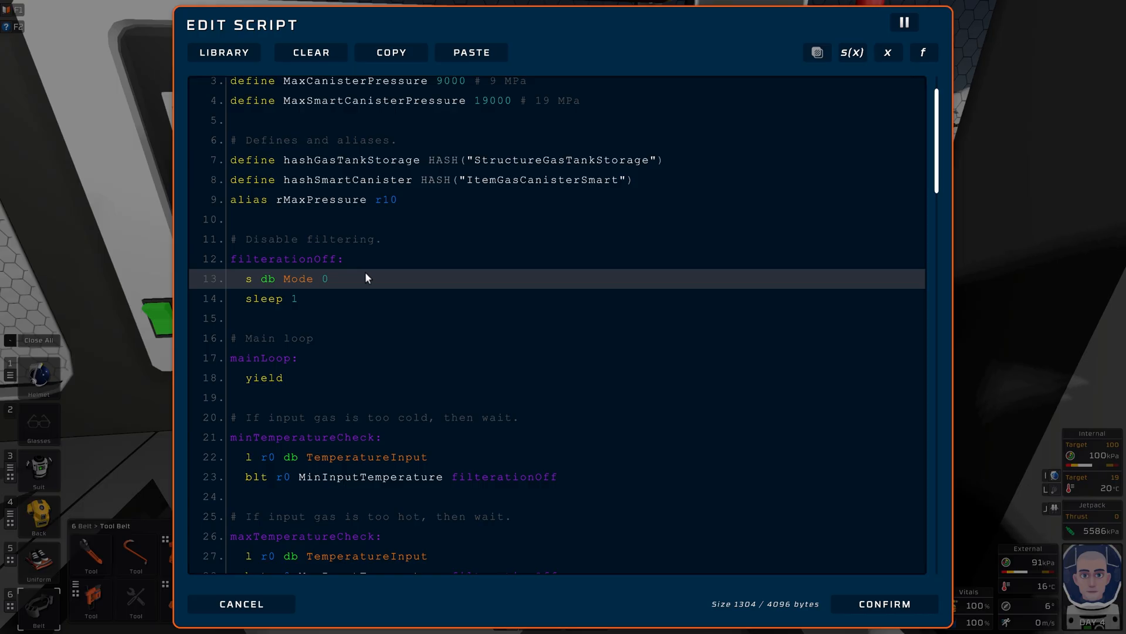
{"action": "mouse_move", "coordinate": [380, 288]}
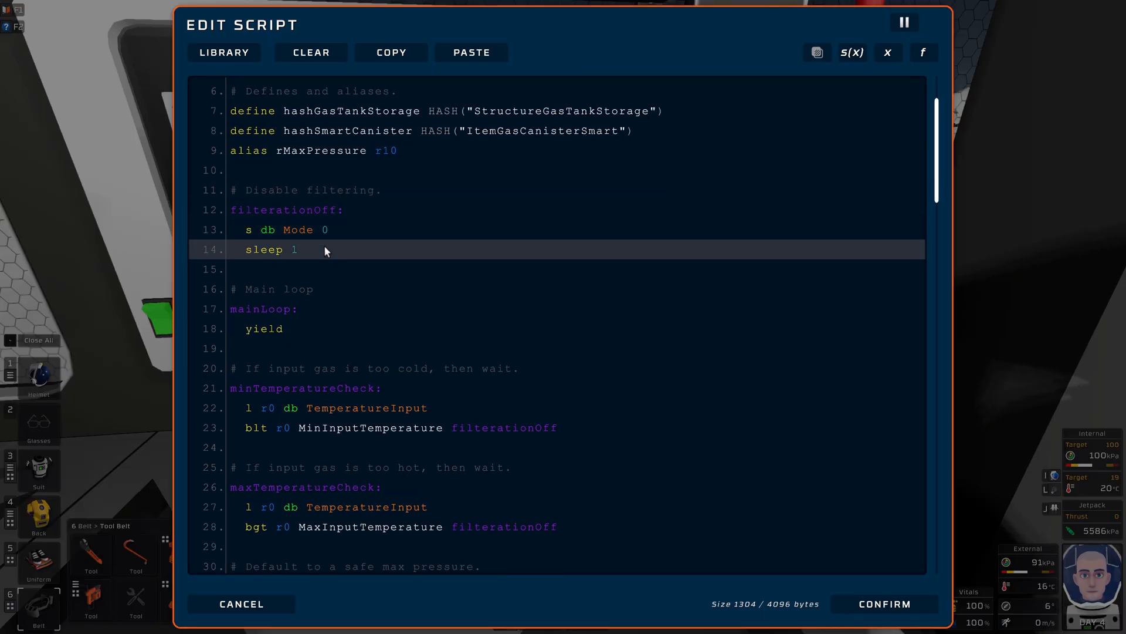
{"action": "mouse_move", "coordinate": [321, 253]}
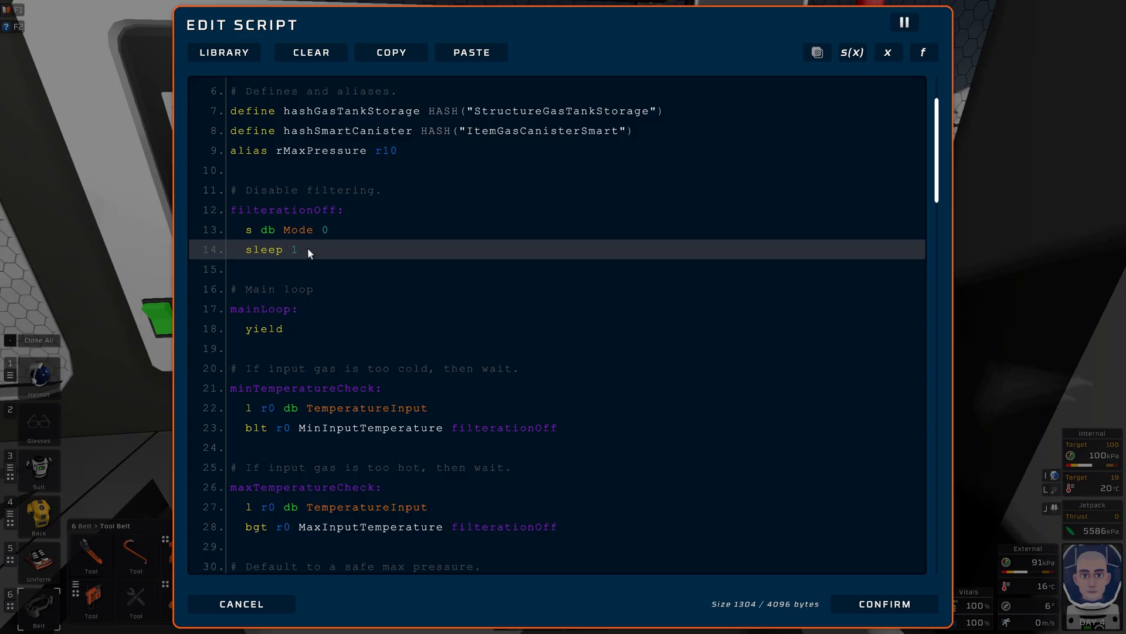
{"action": "mouse_move", "coordinate": [325, 254]}
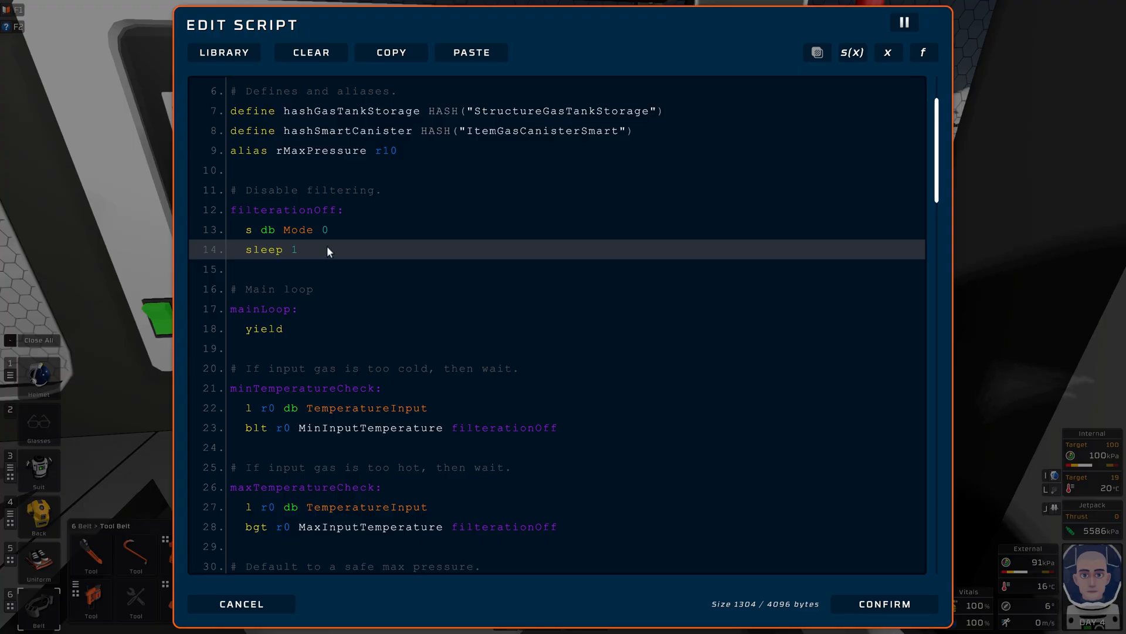
{"action": "left_click", "coordinate": [291, 328]}
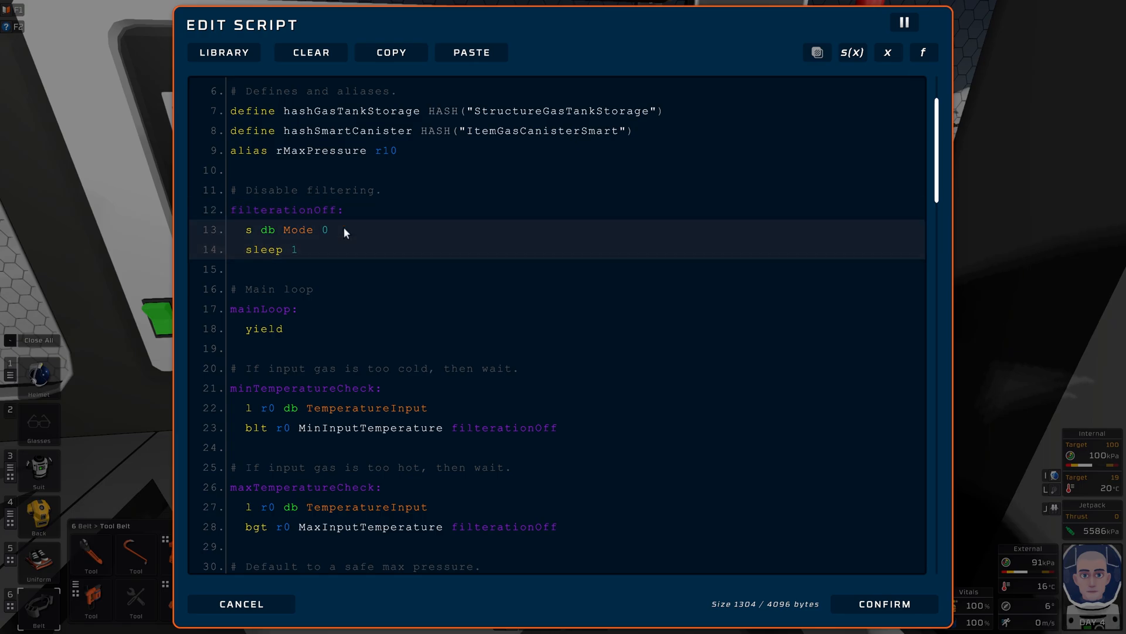
{"action": "left_click", "coordinate": [319, 249]}
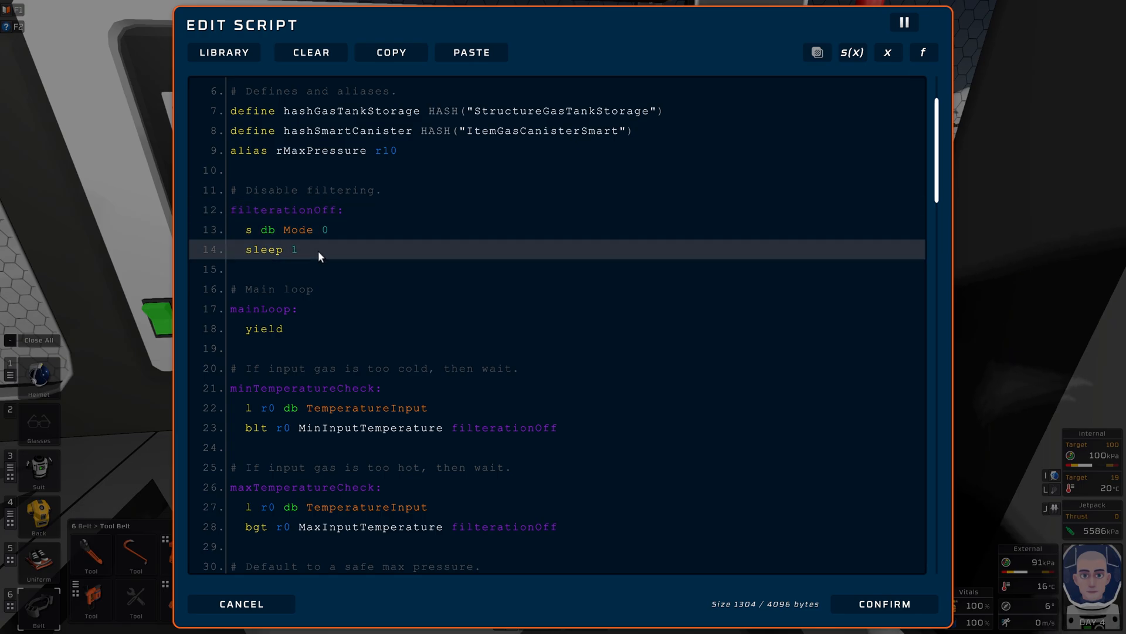
{"action": "scroll", "scroll_direction": "down", "scroll_amount": 3}
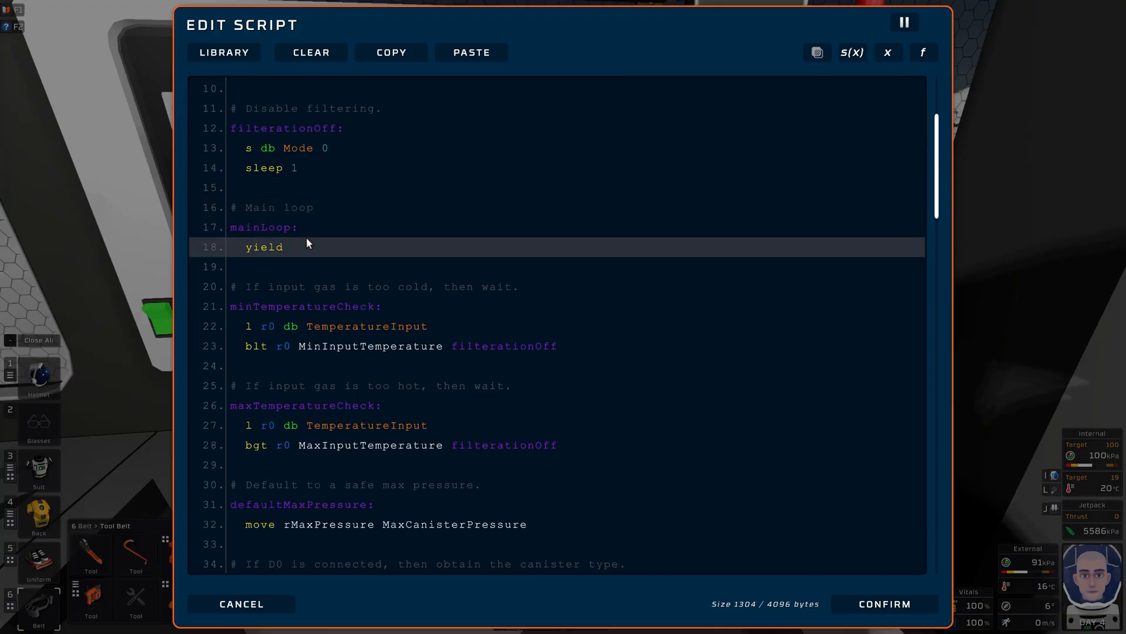
{"action": "scroll", "scroll_direction": "down", "scroll_amount": 3}
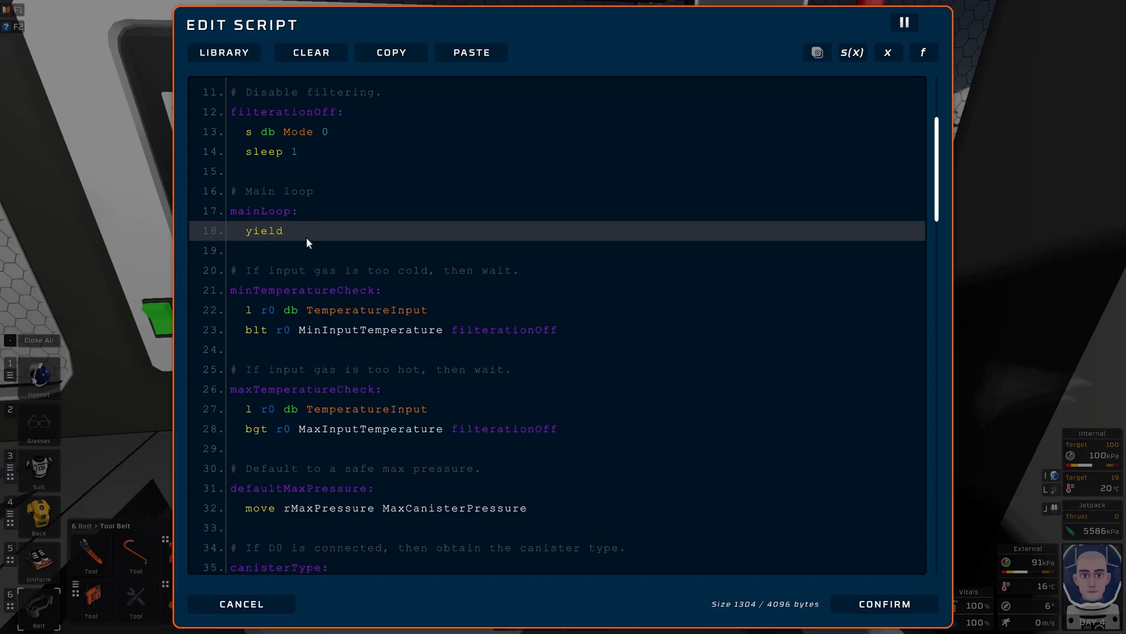
{"action": "scroll", "scroll_direction": "down", "scroll_amount": 3}
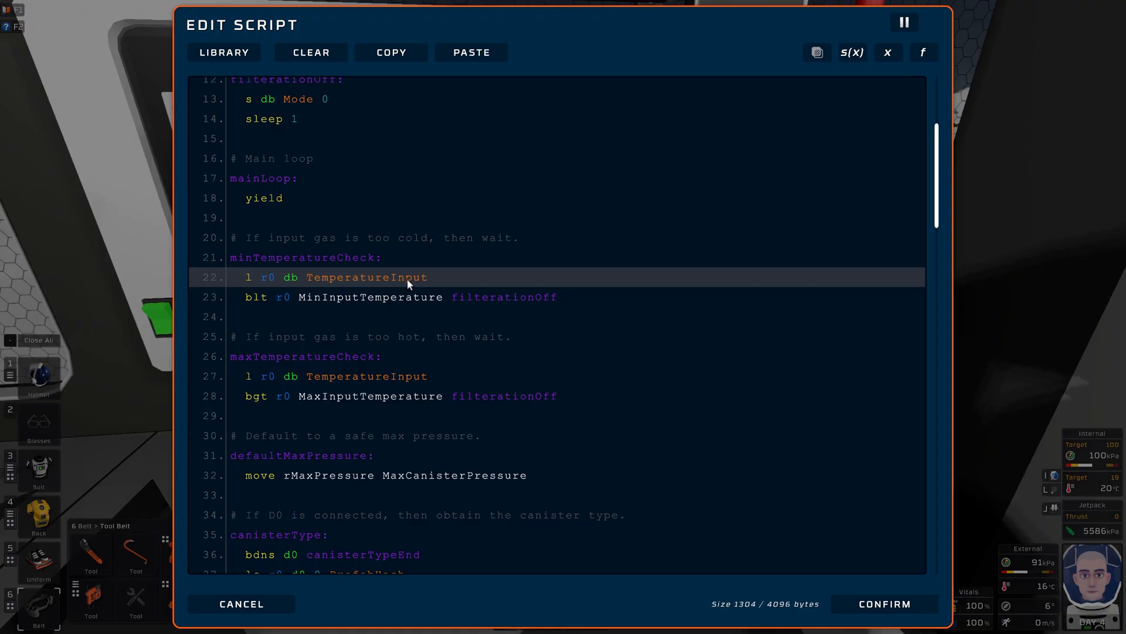
{"action": "scroll", "scroll_direction": "down", "scroll_amount": 3}
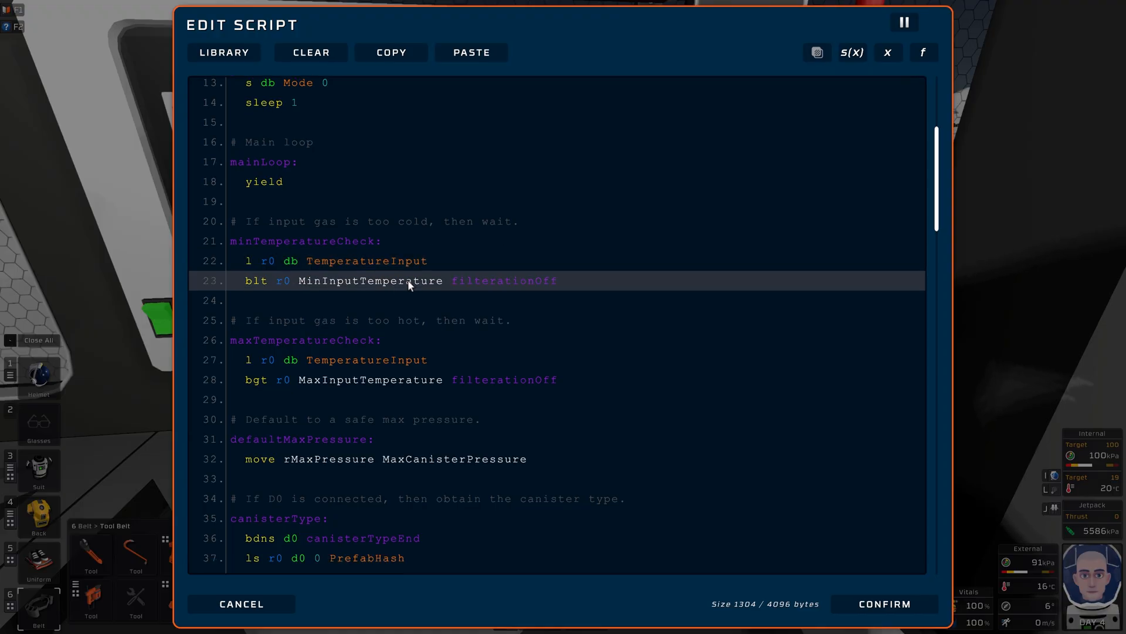
{"action": "left_click", "coordinate": [301, 241]}
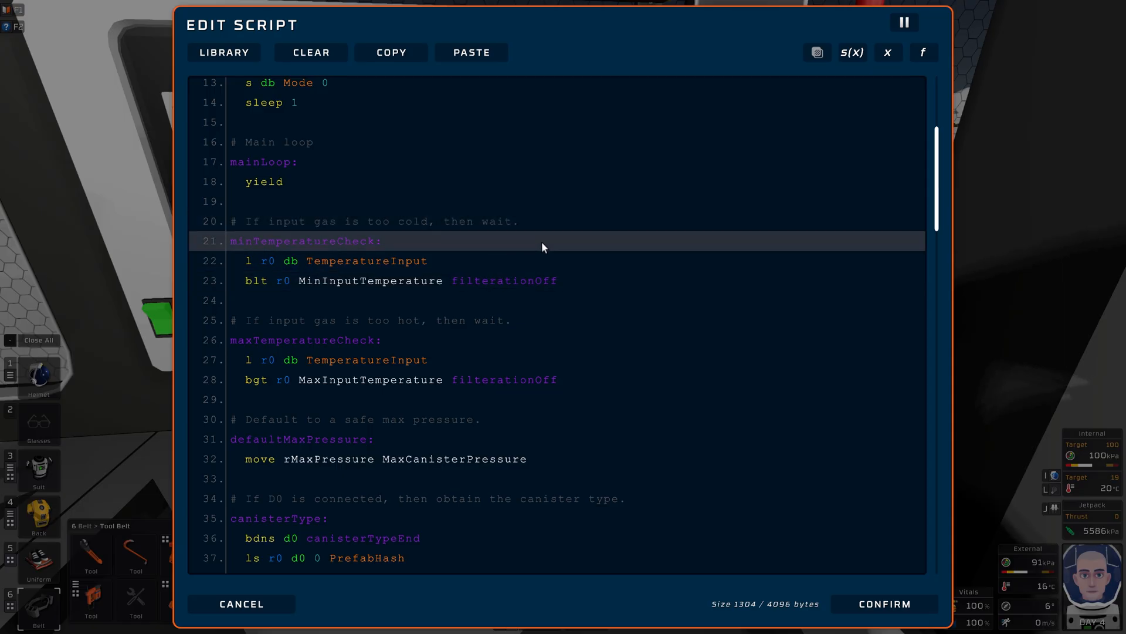
{"action": "scroll", "scroll_direction": "down", "scroll_amount": 3}
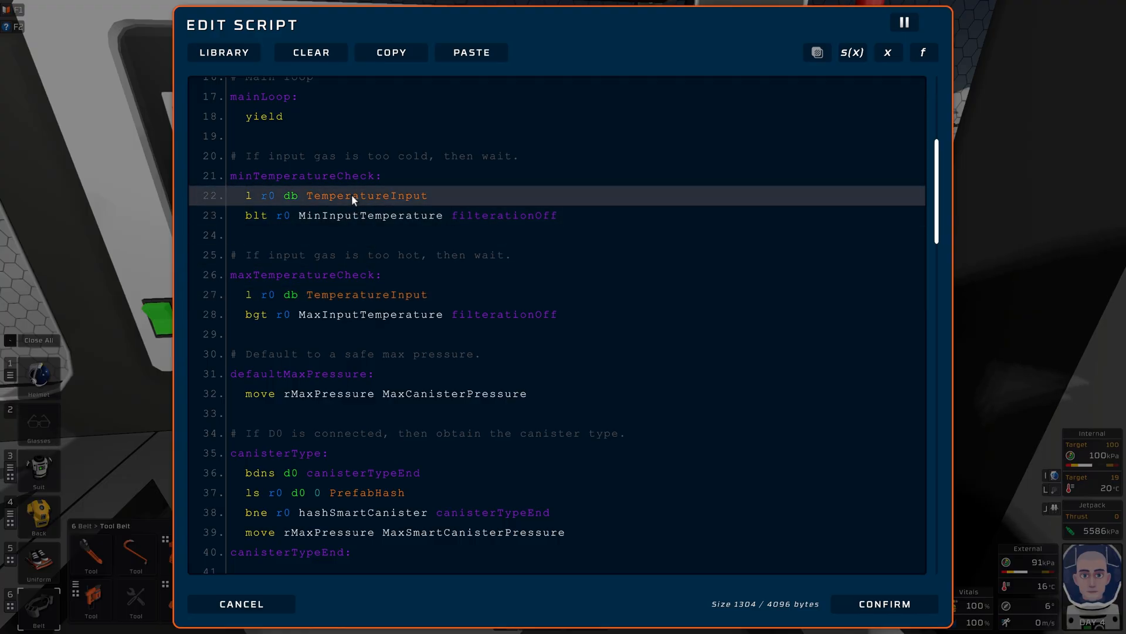
{"action": "left_click", "coordinate": [305, 274]}
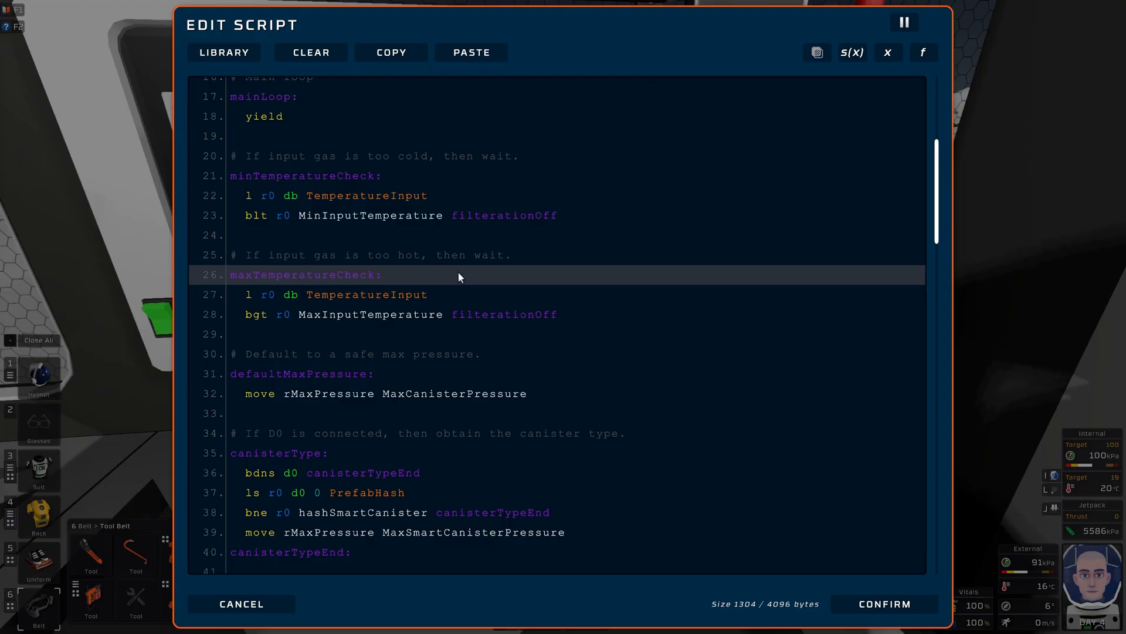
{"action": "scroll", "scroll_direction": "down", "scroll_amount": 3}
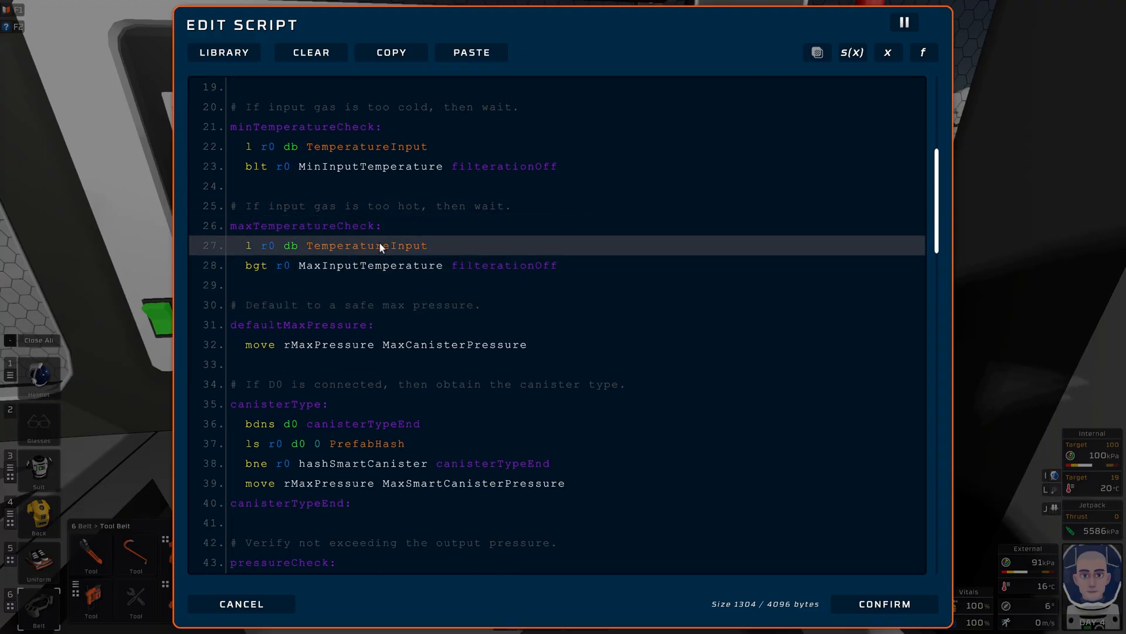
{"action": "left_click", "coordinate": [508, 265]}
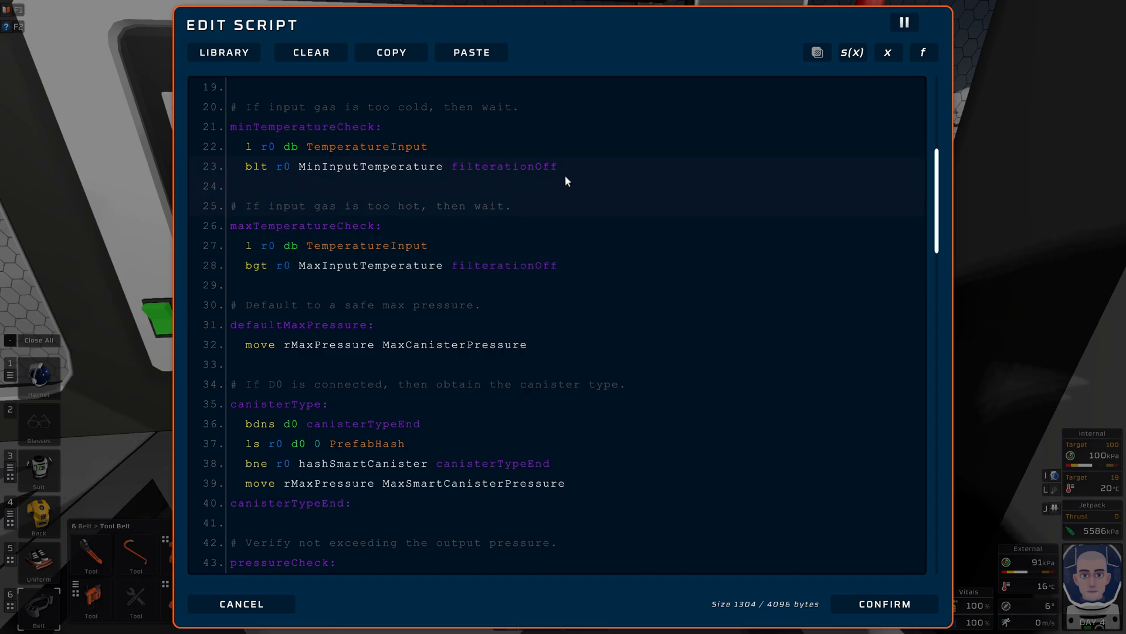
{"action": "scroll", "scroll_direction": "down", "scroll_amount": 3}
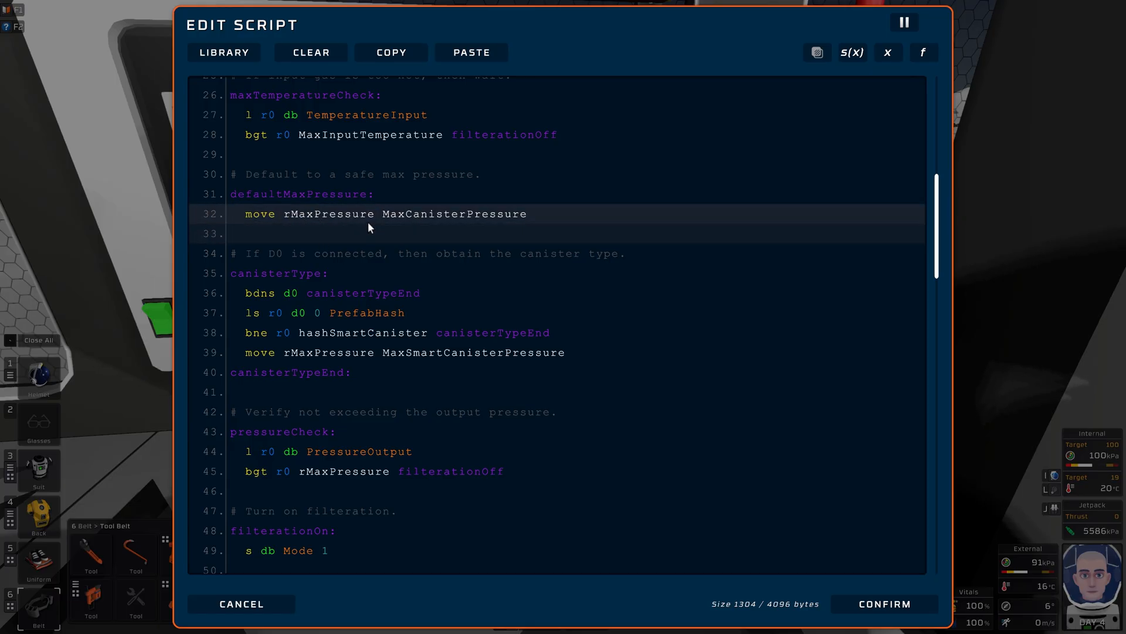
{"action": "scroll", "scroll_direction": "down", "scroll_amount": 3}
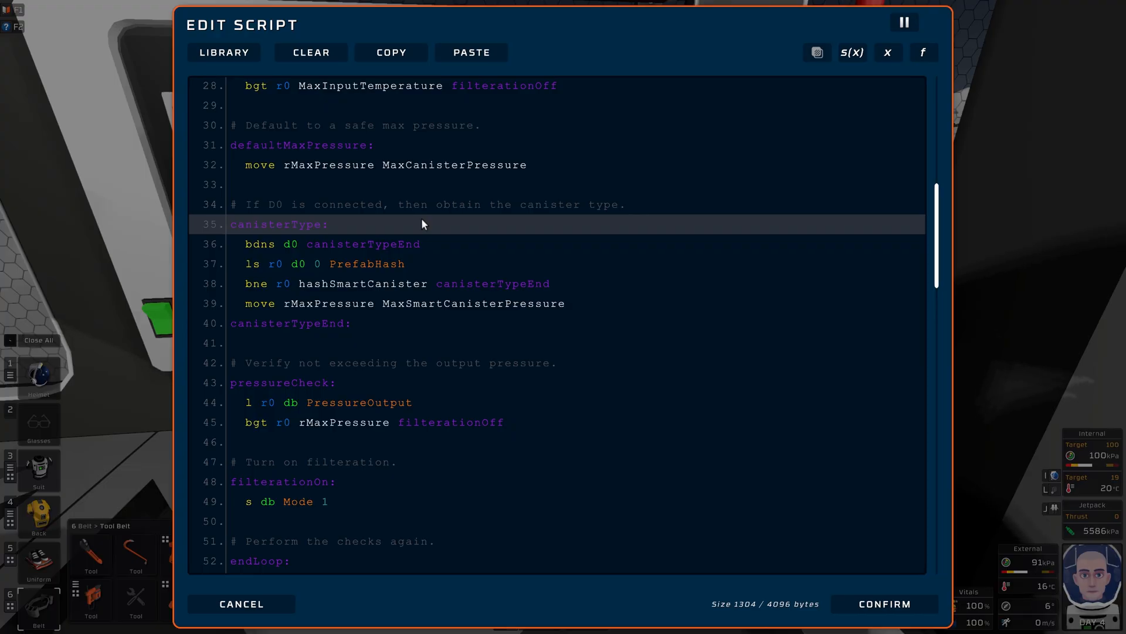
{"action": "mouse_move", "coordinate": [226, 229]}
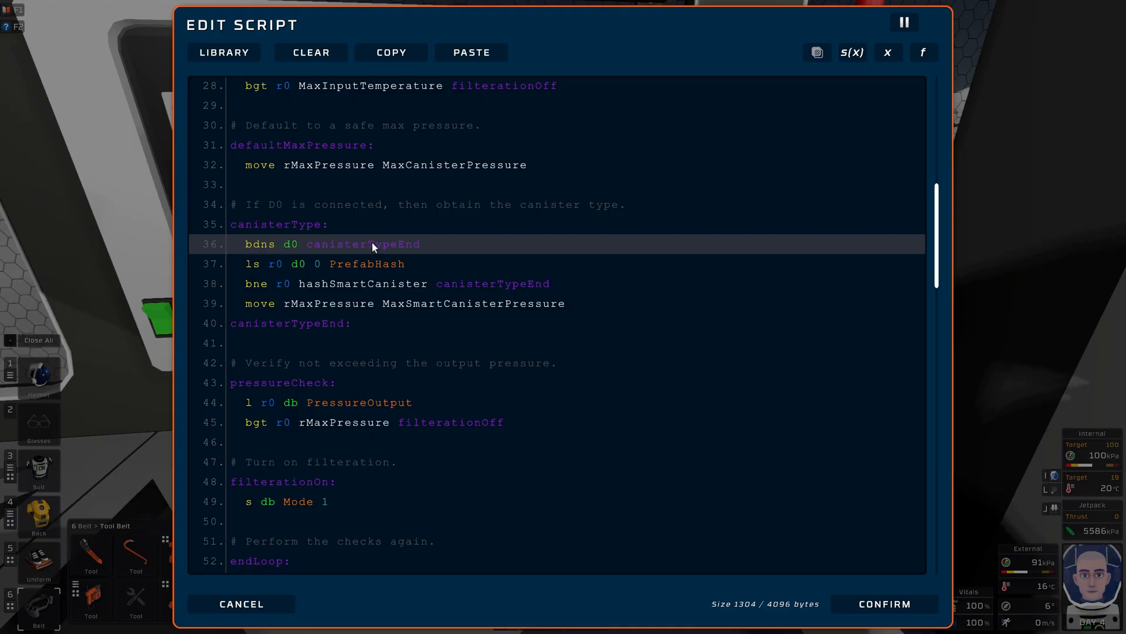
{"action": "mouse_move", "coordinate": [386, 257]}
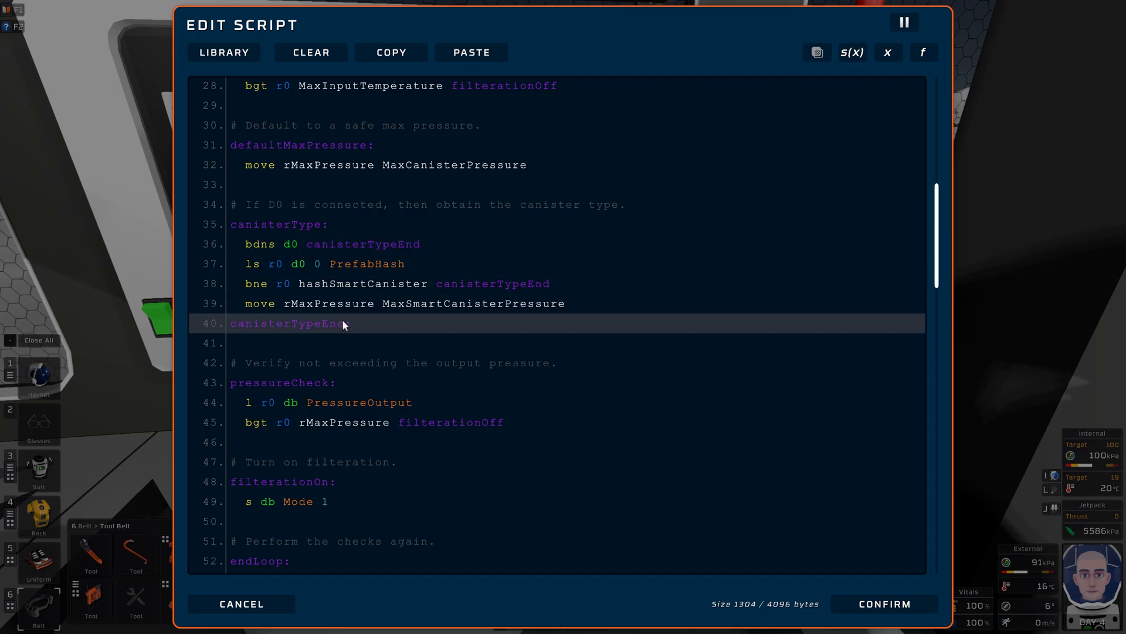
{"action": "left_click", "coordinate": [352, 244]}
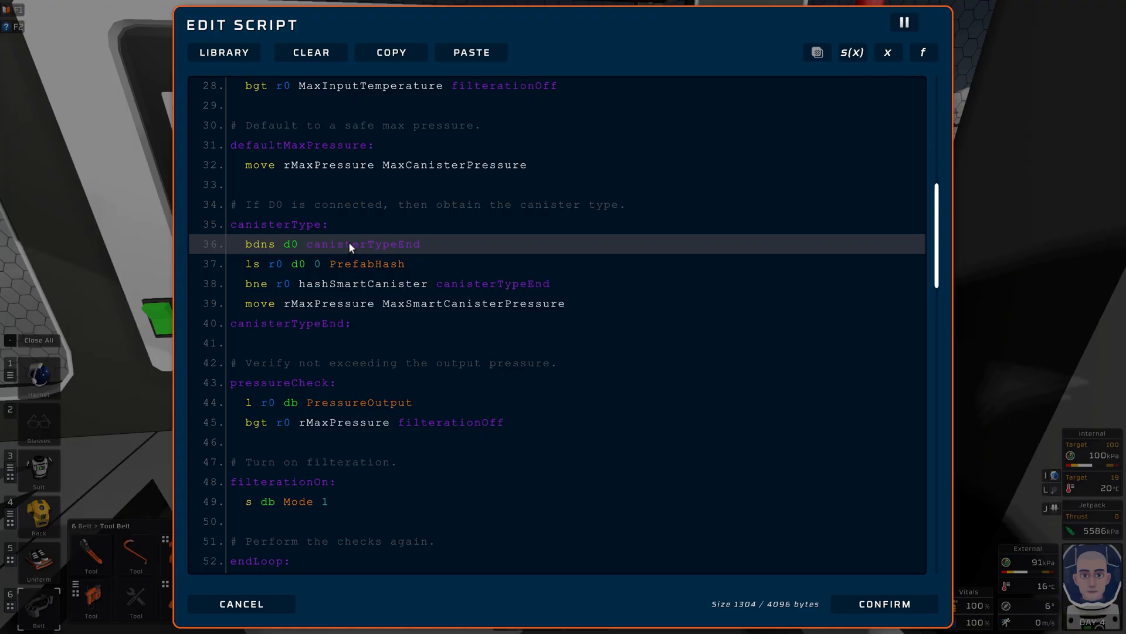
{"action": "left_click", "coordinate": [316, 323]}
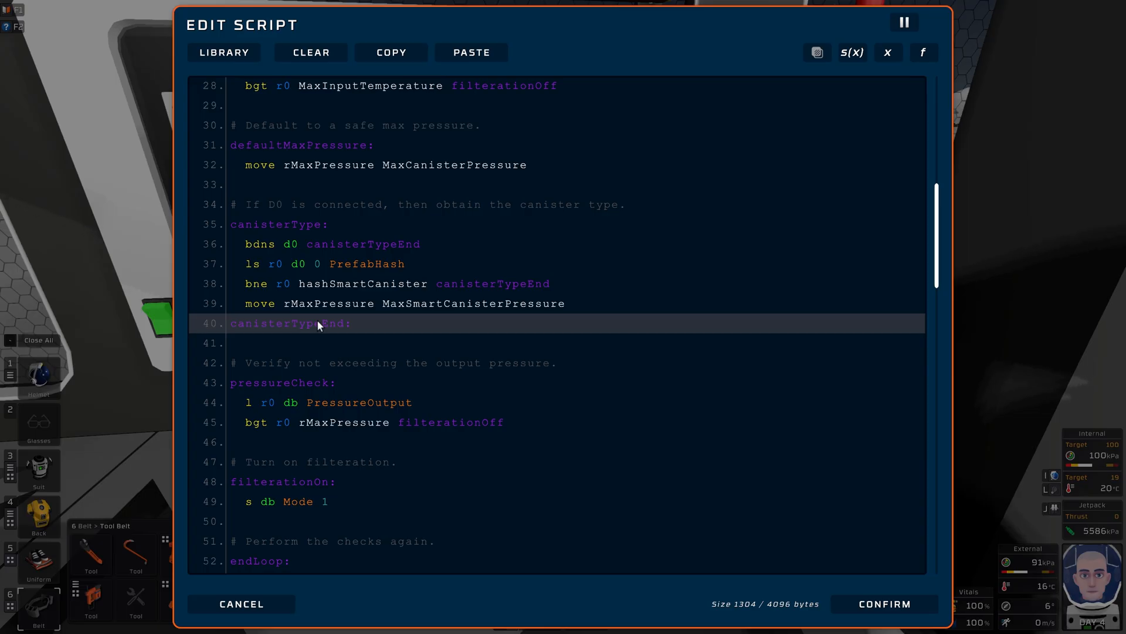
{"action": "left_click", "coordinate": [323, 244]}
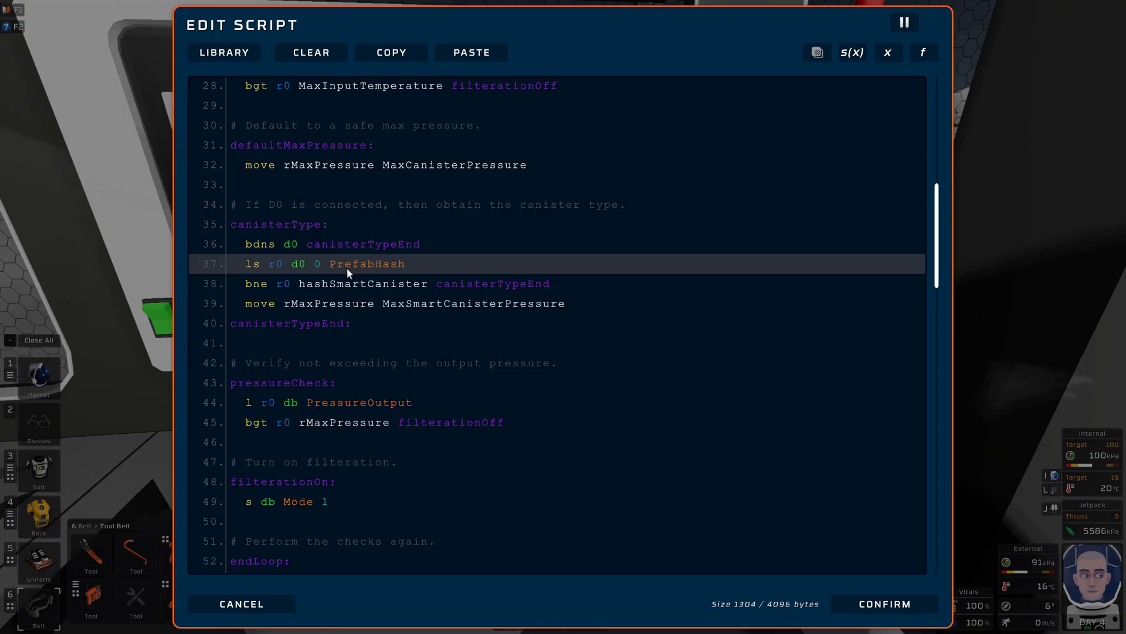
{"action": "mouse_move", "coordinate": [373, 275]}
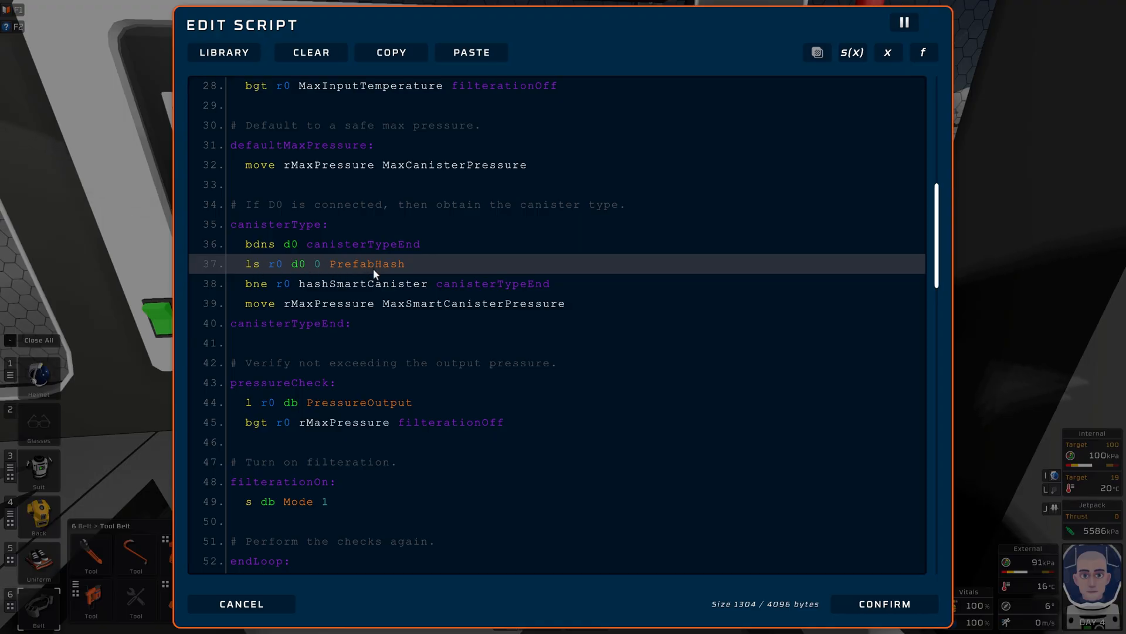
{"action": "mouse_move", "coordinate": [393, 270]}
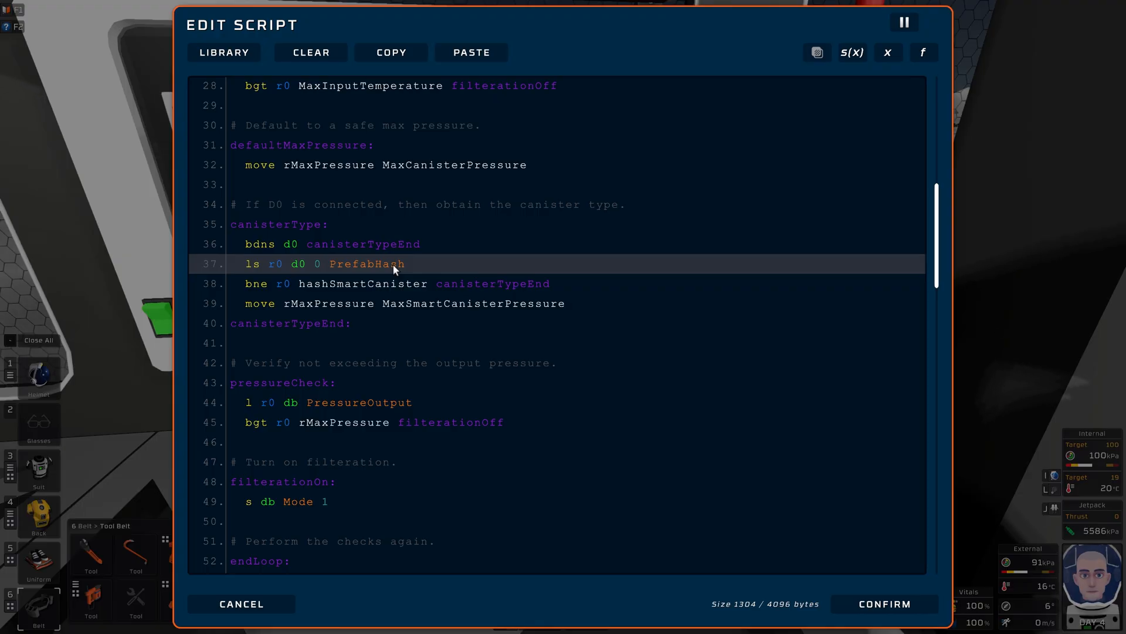
{"action": "mouse_move", "coordinate": [417, 265]}
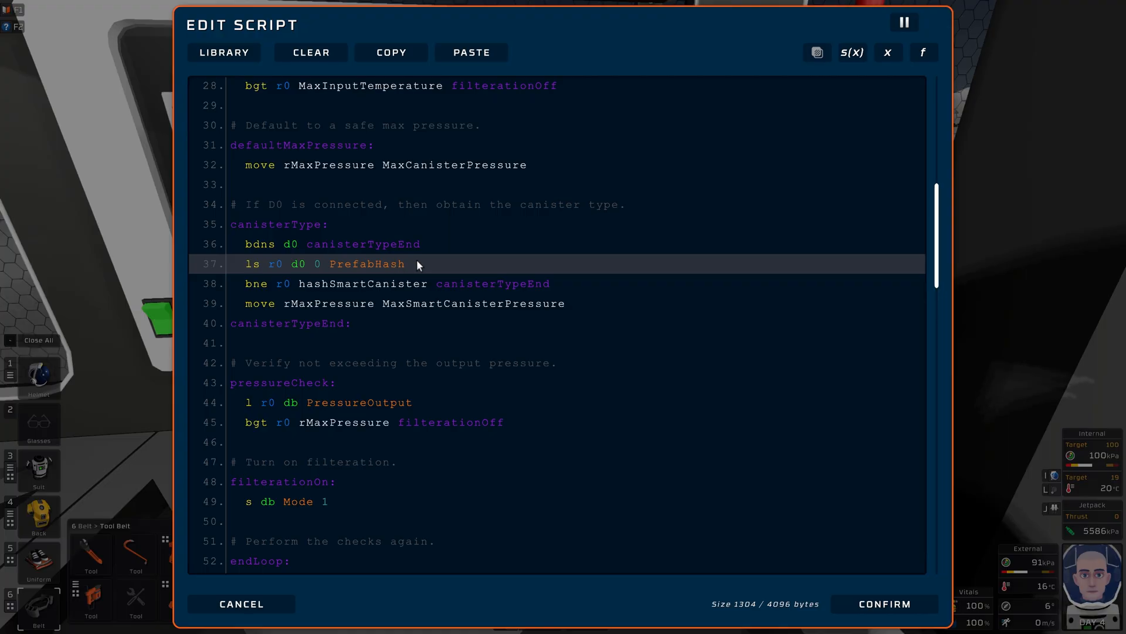
{"action": "scroll", "scroll_direction": "down", "scroll_amount": 3}
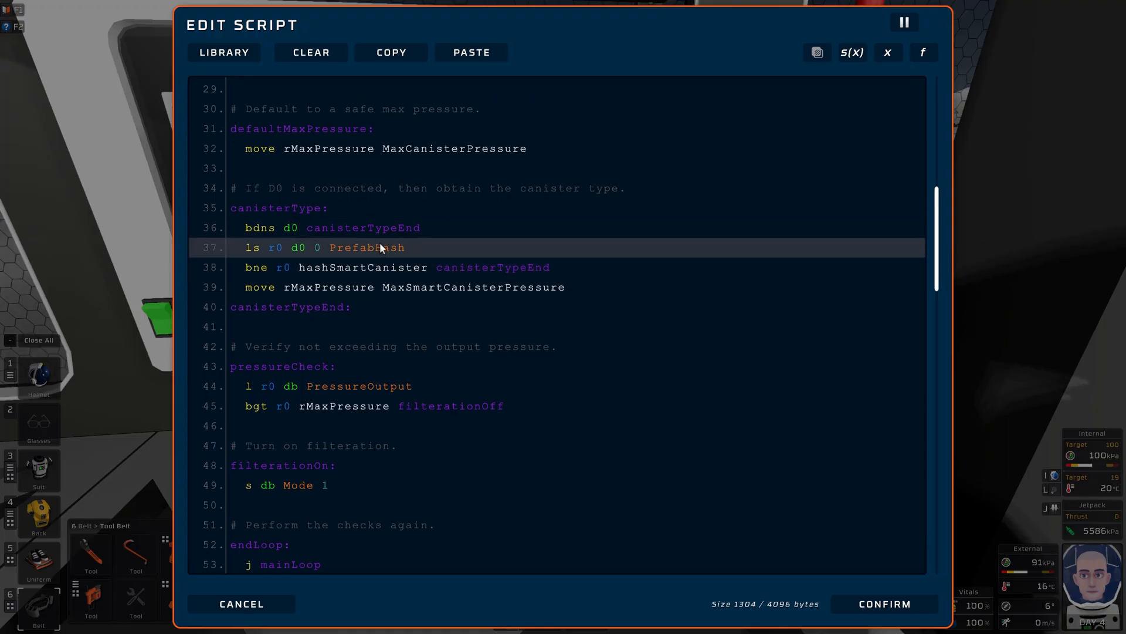
{"action": "mouse_move", "coordinate": [399, 247]}
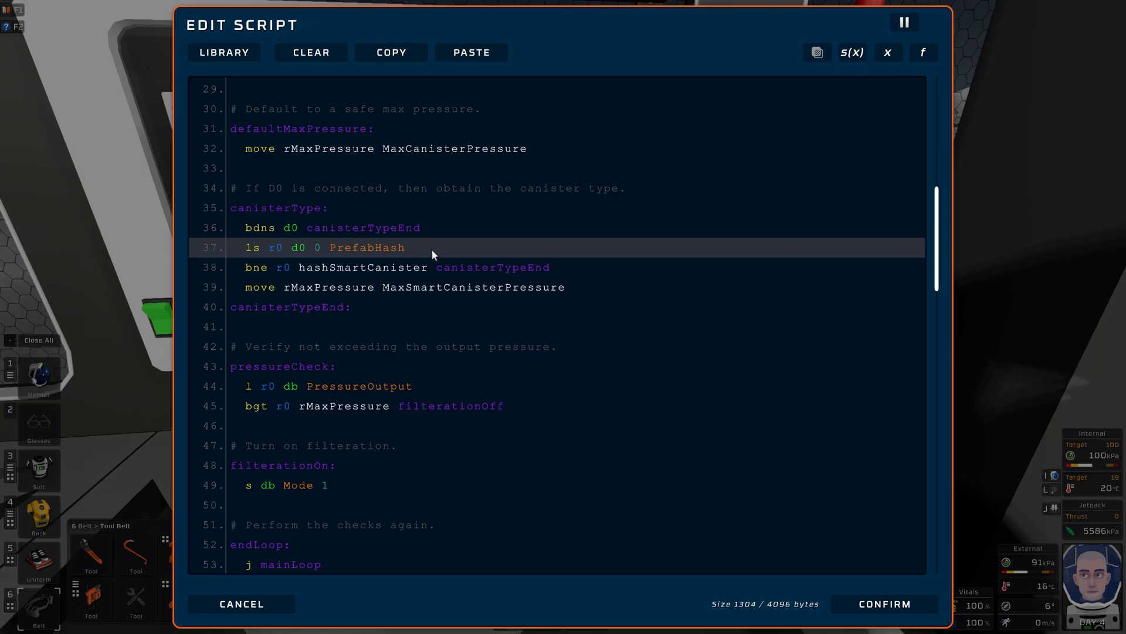
{"action": "mouse_move", "coordinate": [345, 256]}
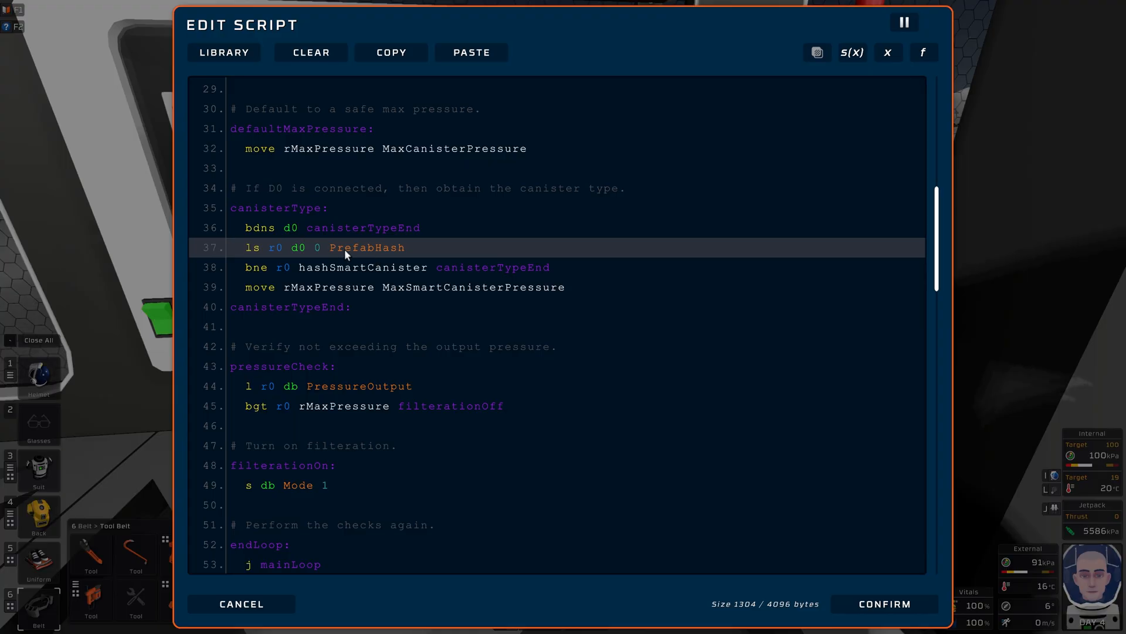
{"action": "mouse_move", "coordinate": [424, 251]}
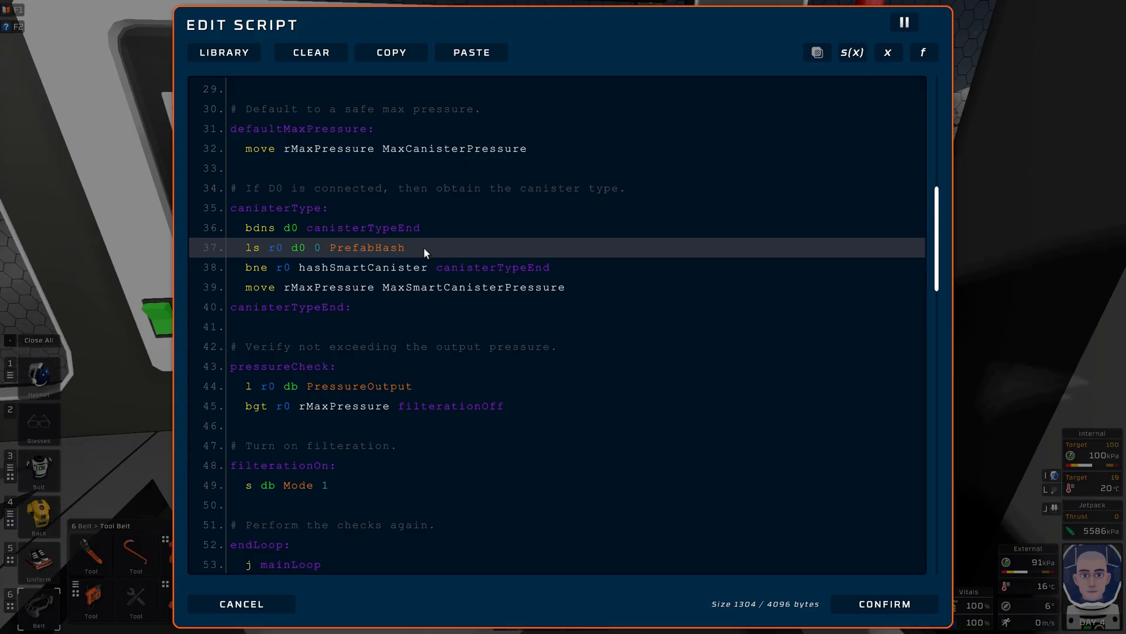
{"action": "mouse_move", "coordinate": [425, 248]}
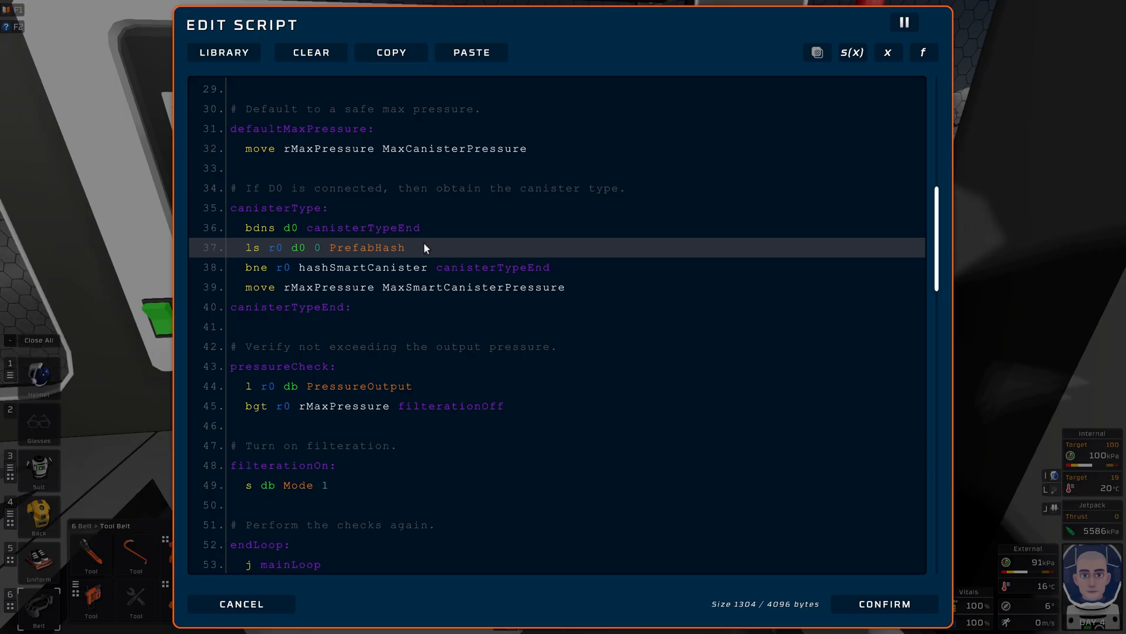
{"action": "scroll", "scroll_direction": "down", "scroll_amount": 3}
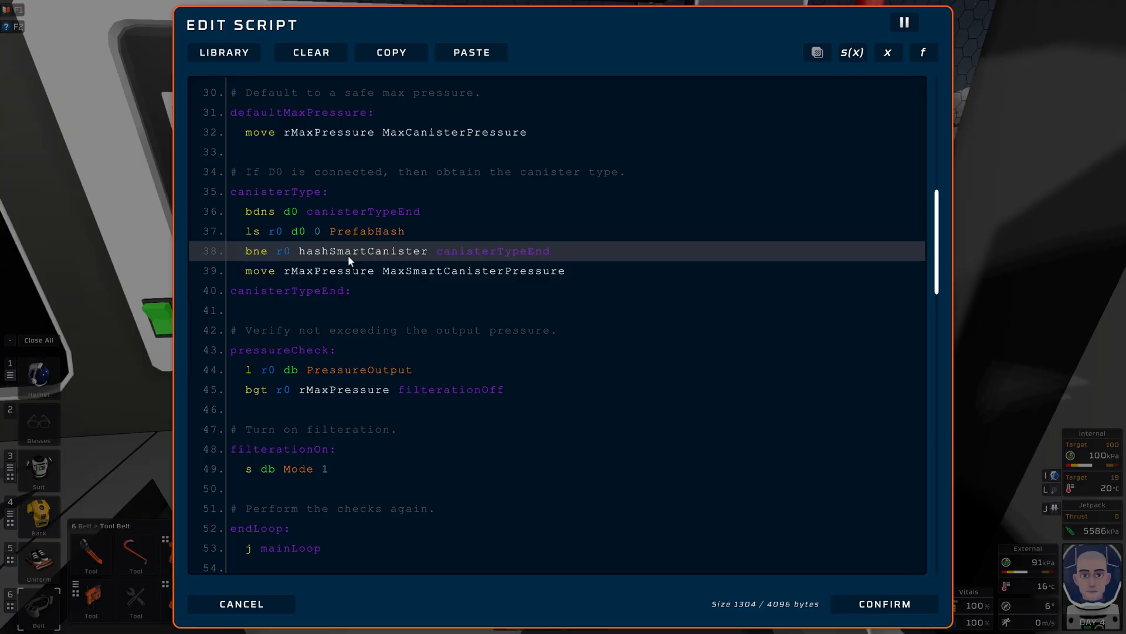
{"action": "mouse_move", "coordinate": [357, 257]}
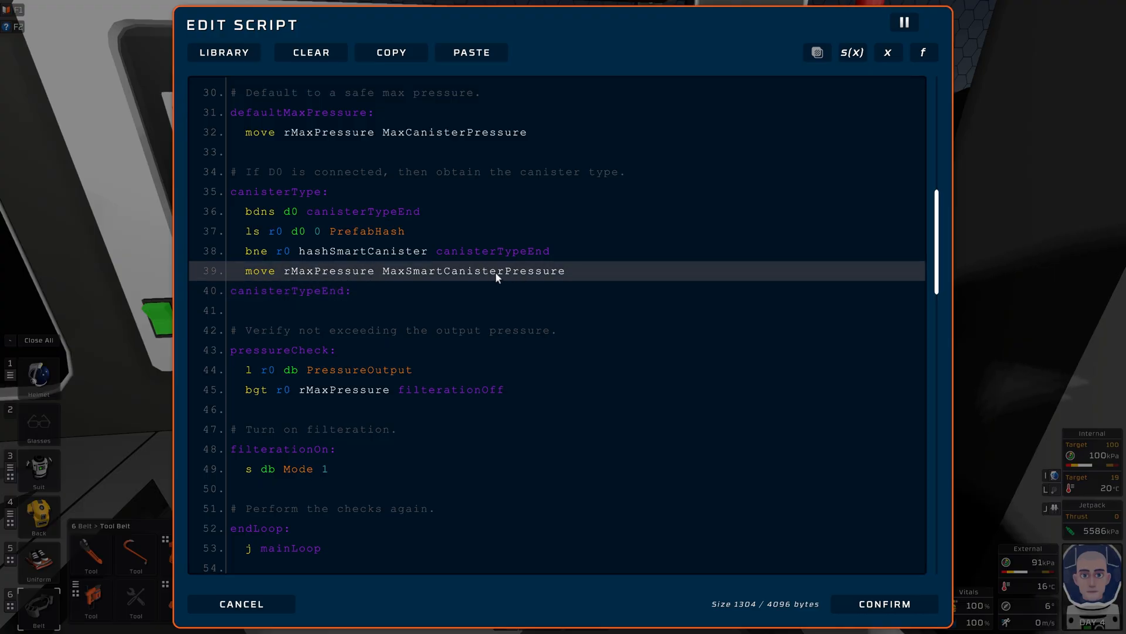
{"action": "left_click", "coordinate": [327, 290]}
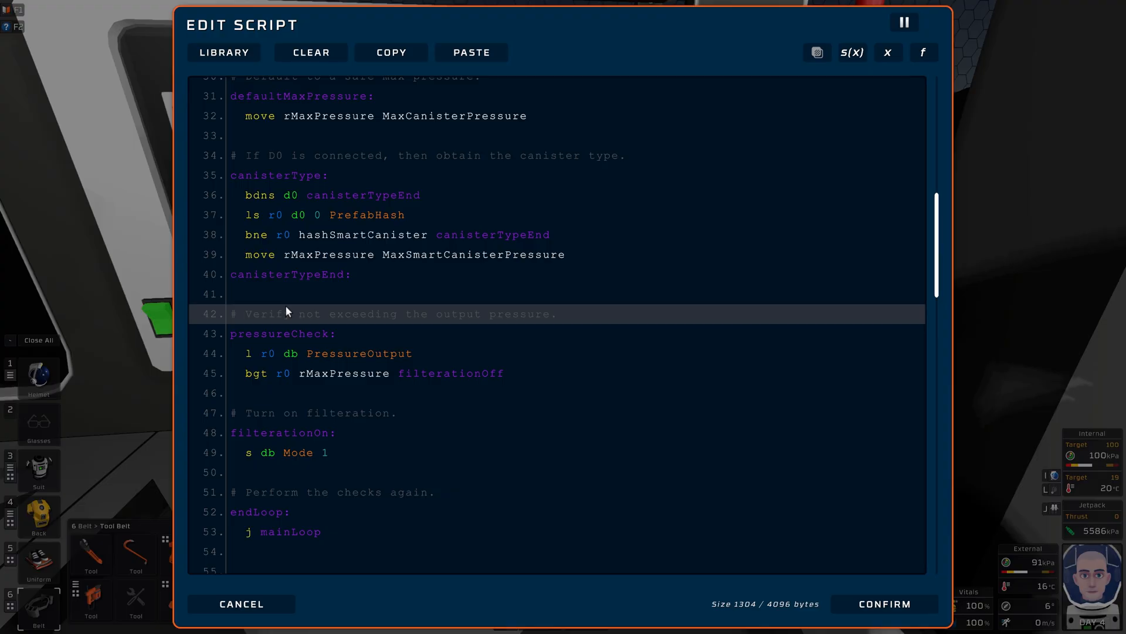
{"action": "scroll", "scroll_direction": "down", "scroll_amount": 3}
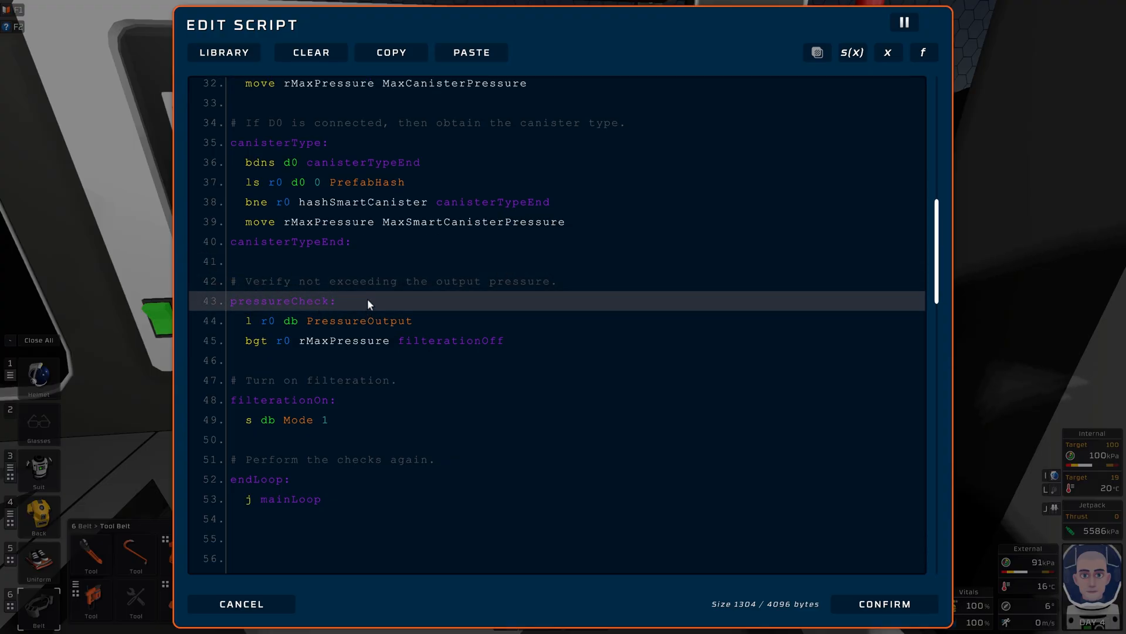
{"action": "left_click", "coordinate": [370, 320]}
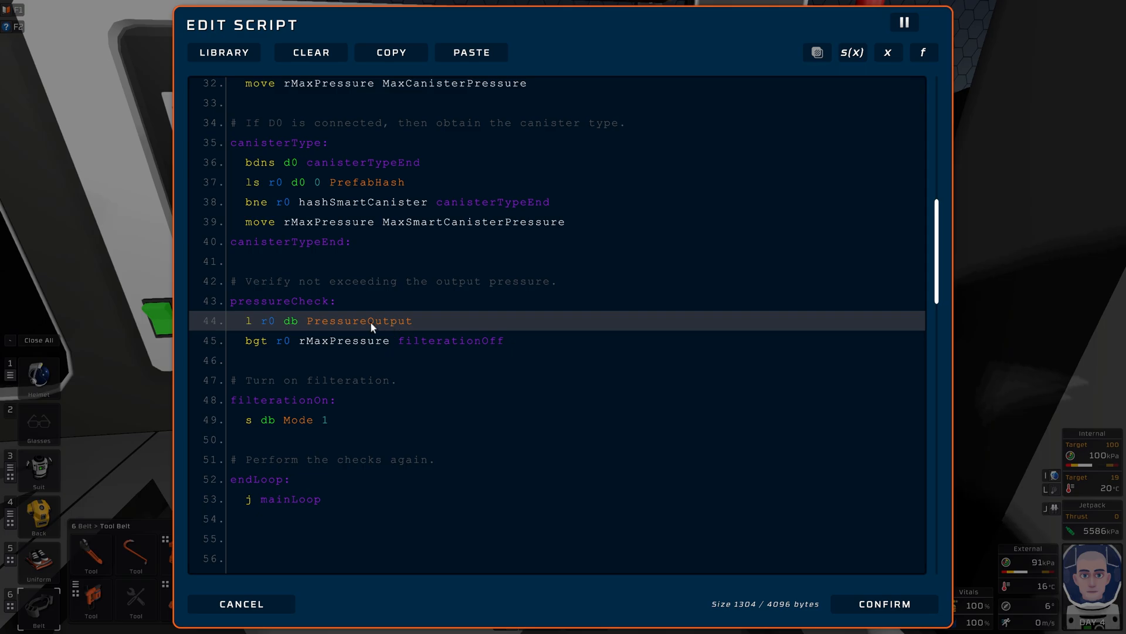
{"action": "left_click", "coordinate": [331, 341]}
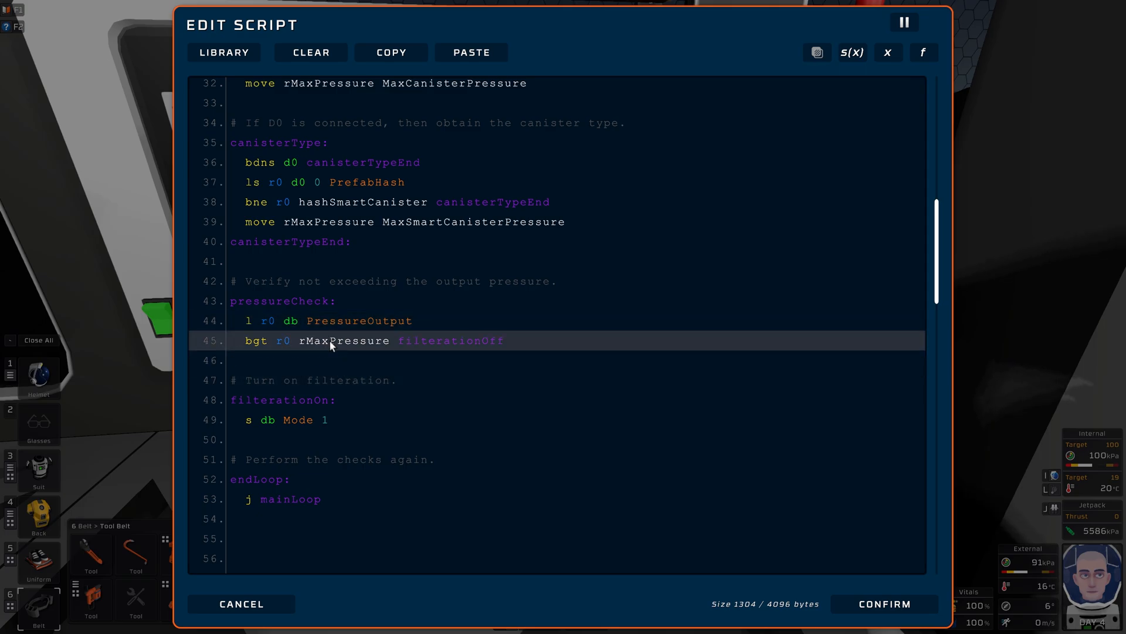
{"action": "mouse_move", "coordinate": [312, 351]}
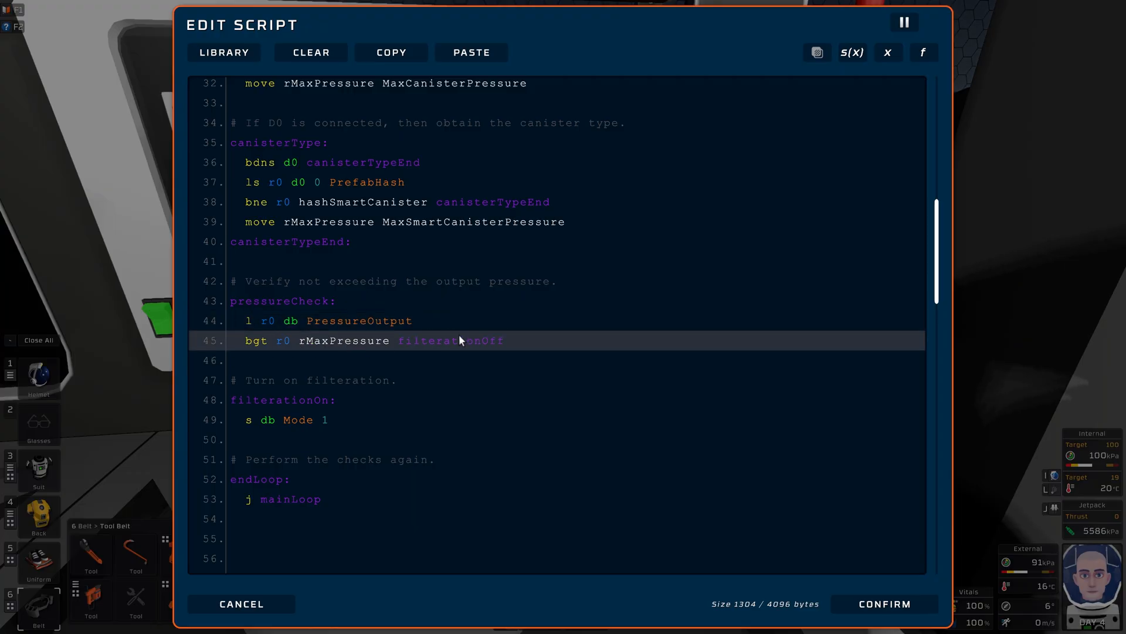
{"action": "mouse_move", "coordinate": [460, 347]}
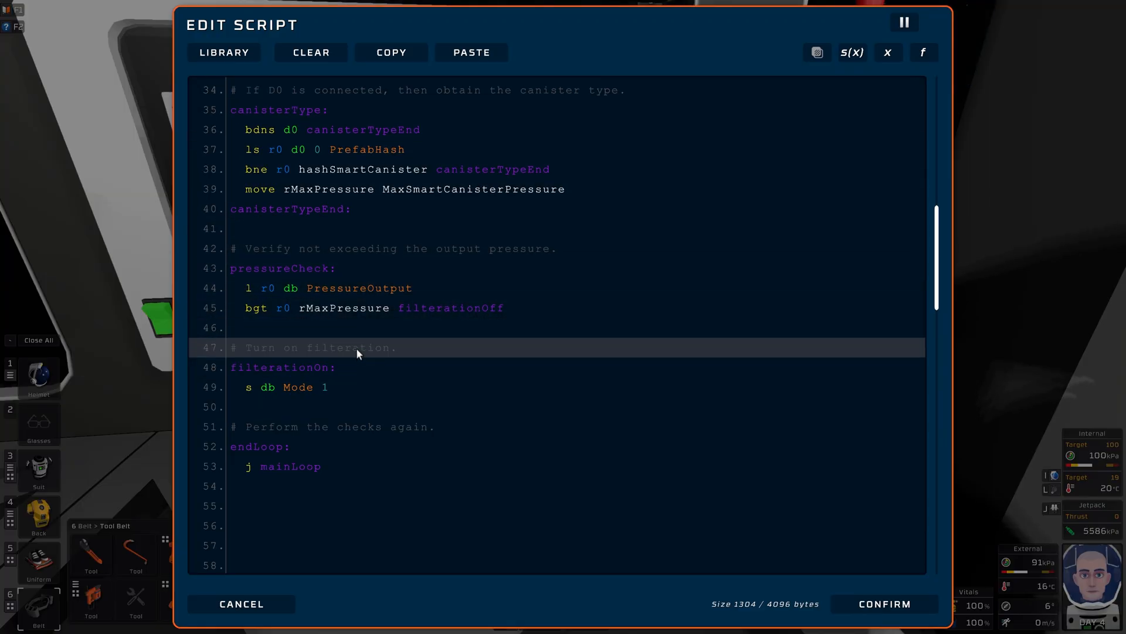
{"action": "left_click", "coordinate": [324, 386]}
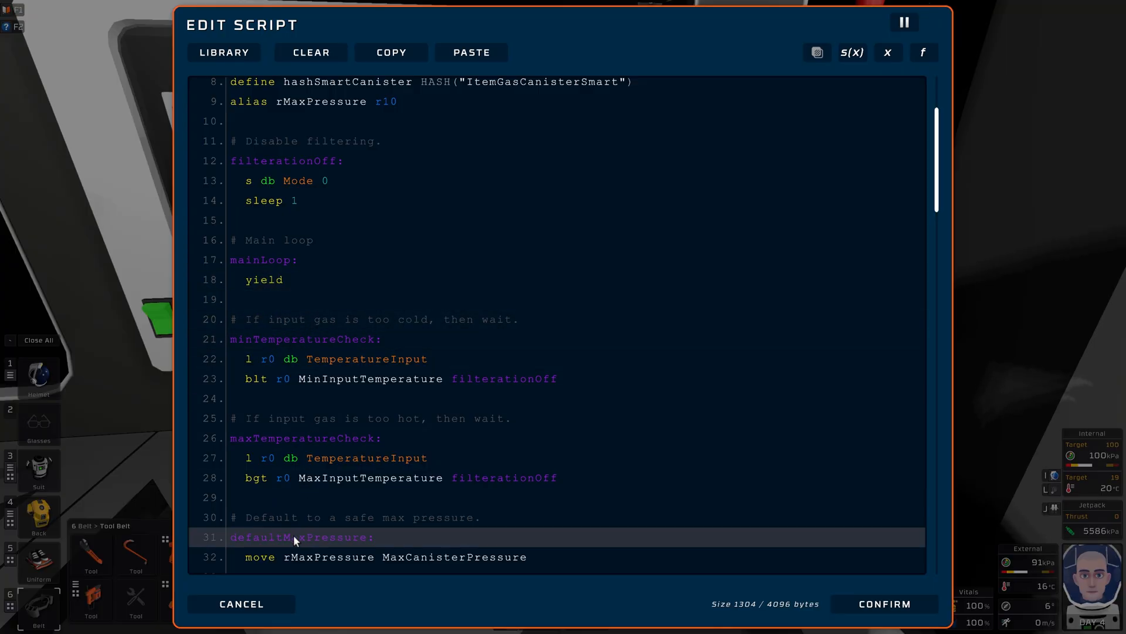
Scroll back through the script and Cancel out of the editor without saving.
{"action": "scroll", "scroll_direction": "down", "scroll_amount": 3}
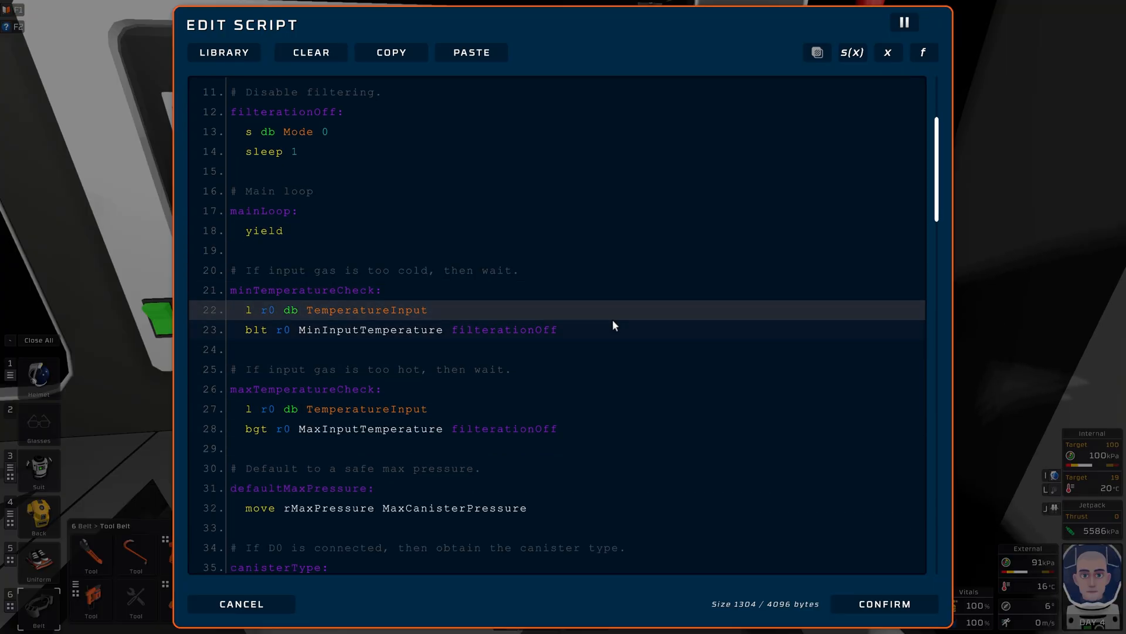
{"action": "scroll", "scroll_direction": "down", "scroll_amount": 3}
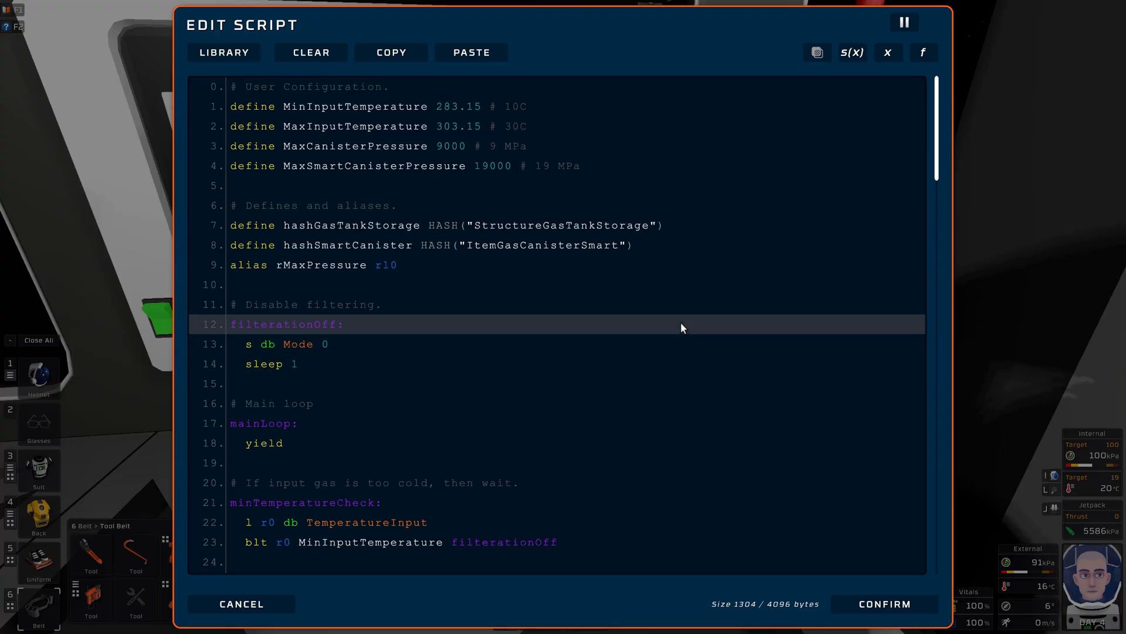
{"action": "scroll", "scroll_direction": "down", "scroll_amount": 3}
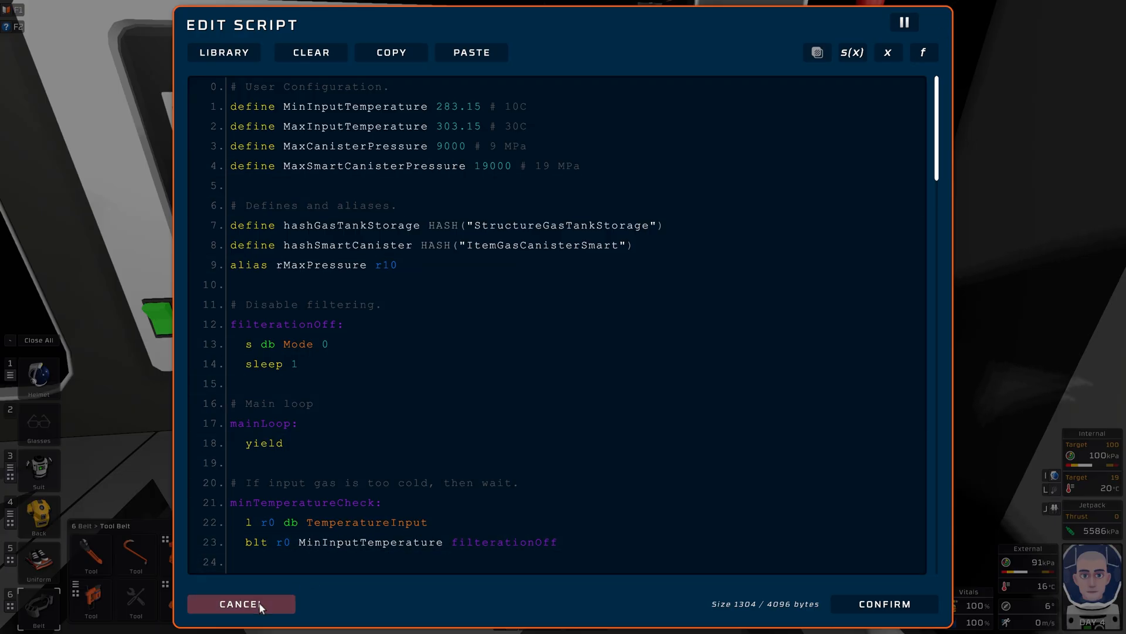
{"action": "left_click", "coordinate": [240, 603]}
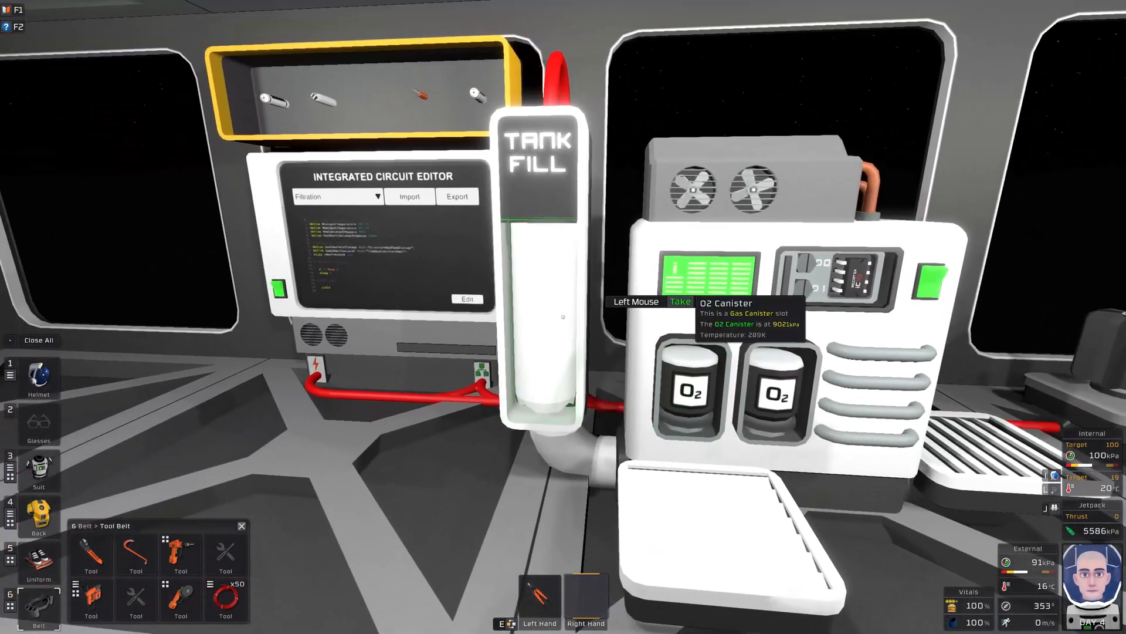